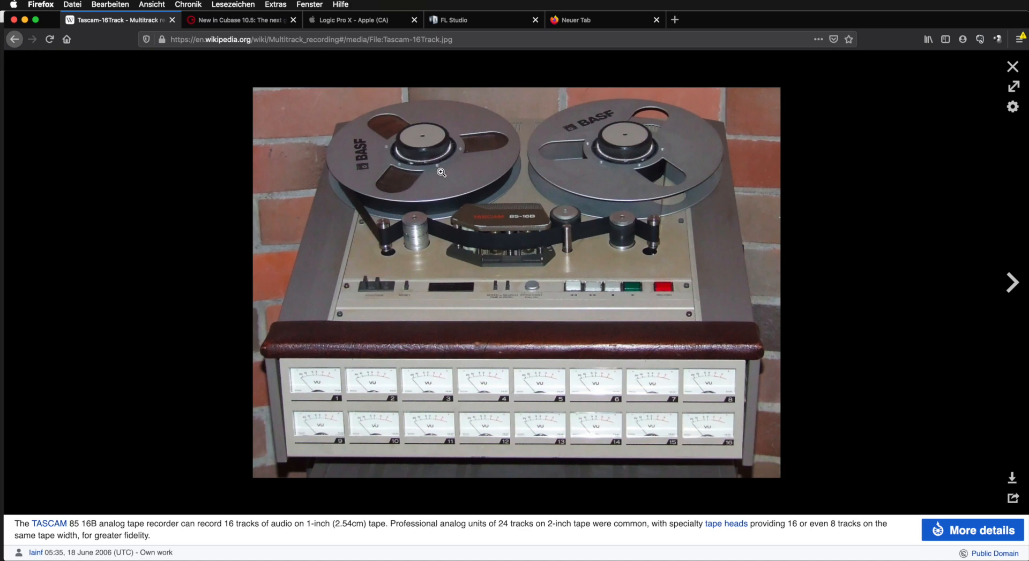
mouse_move(465, 234)
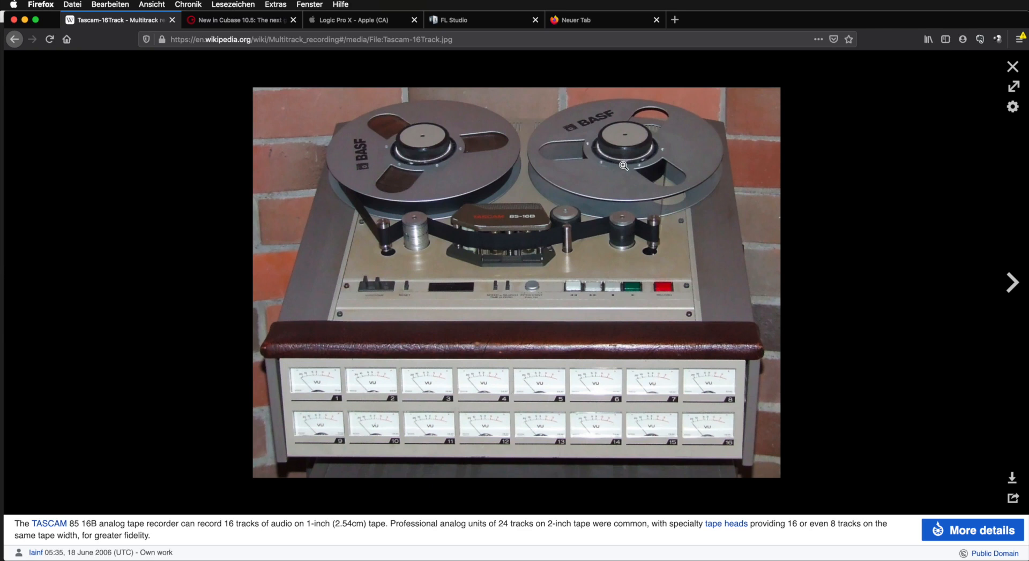
mouse_move(501, 261)
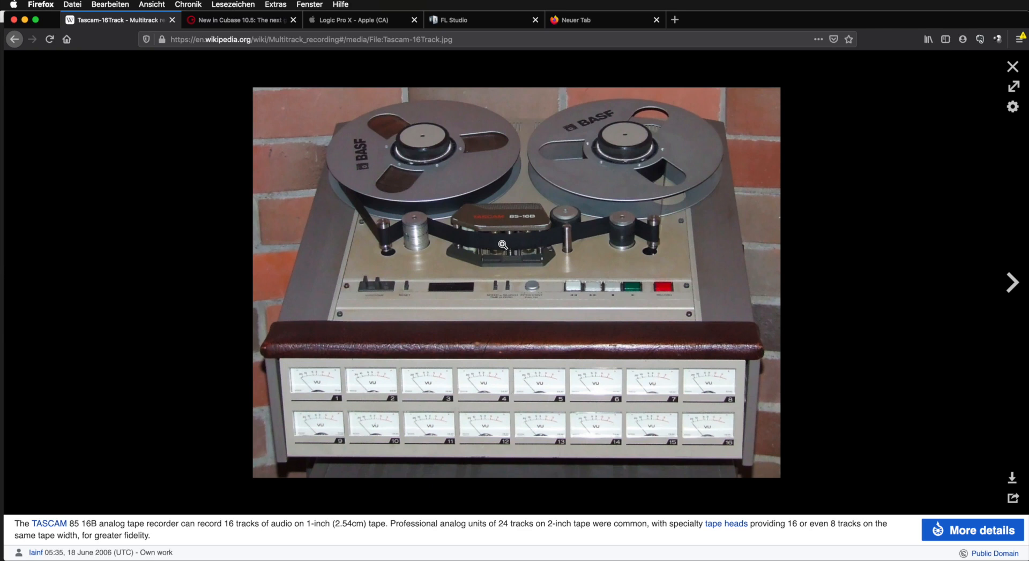
mouse_move(490, 263)
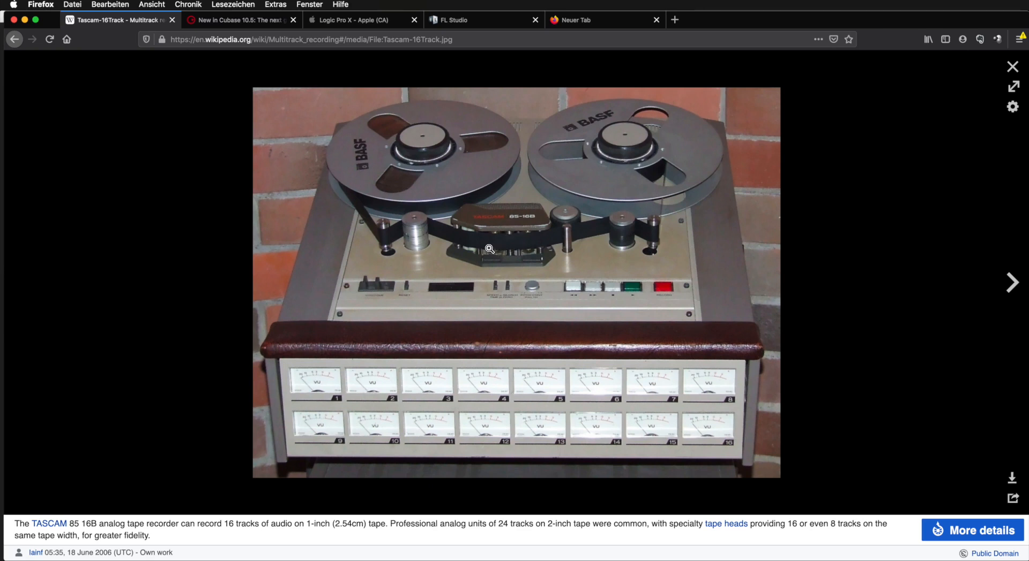
mouse_move(467, 251)
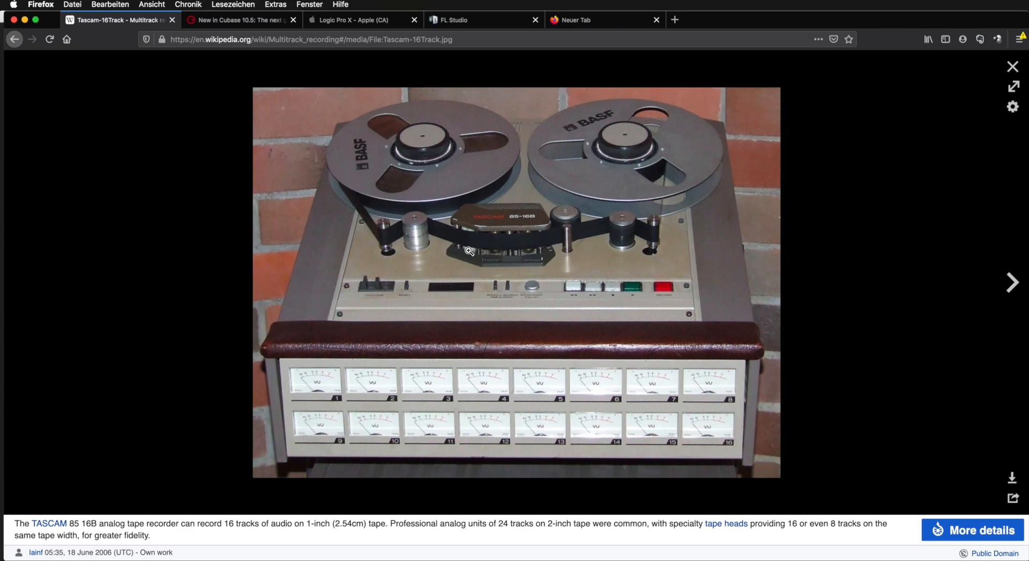
mouse_move(484, 249)
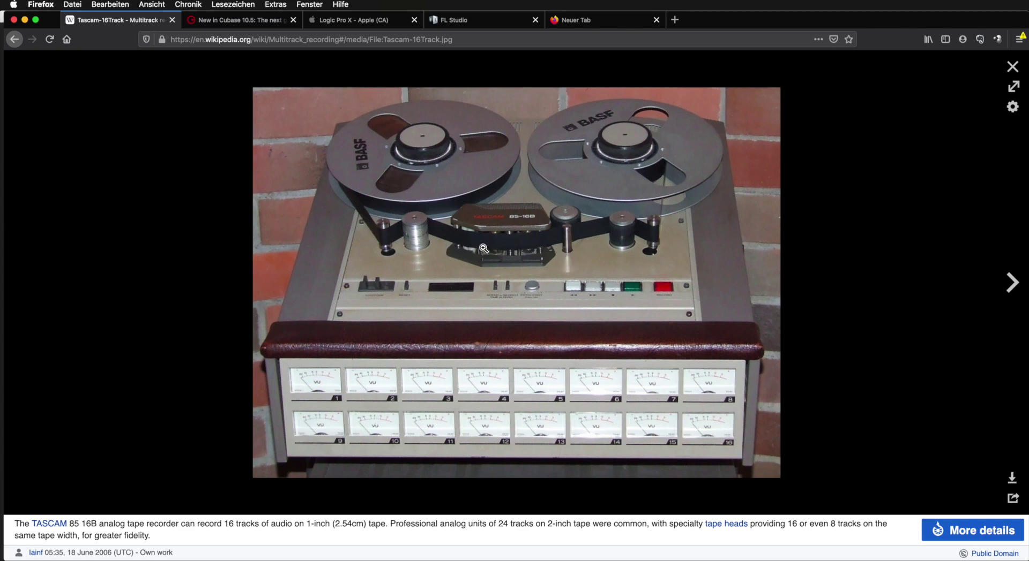
mouse_move(317, 418)
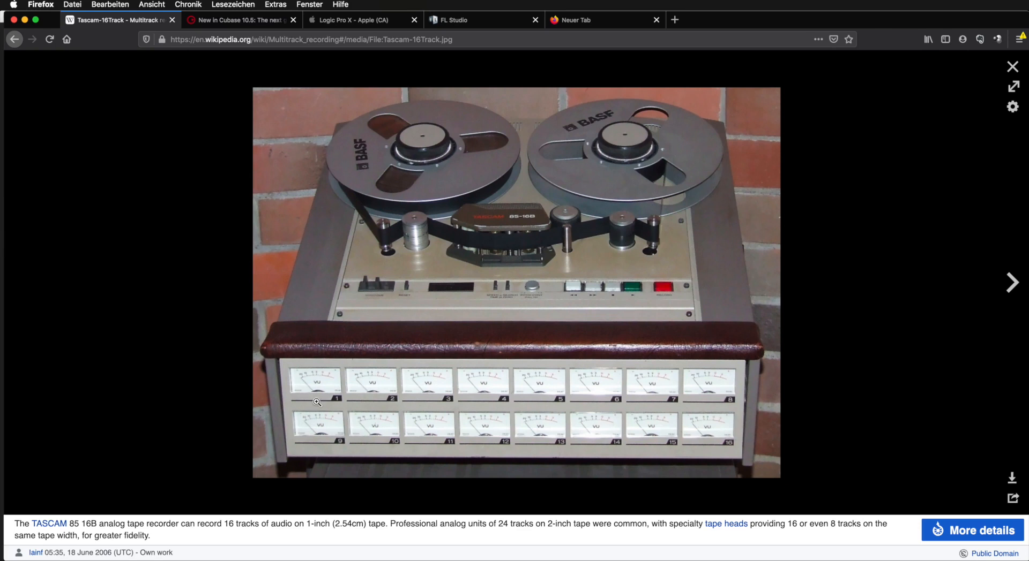
mouse_move(319, 414)
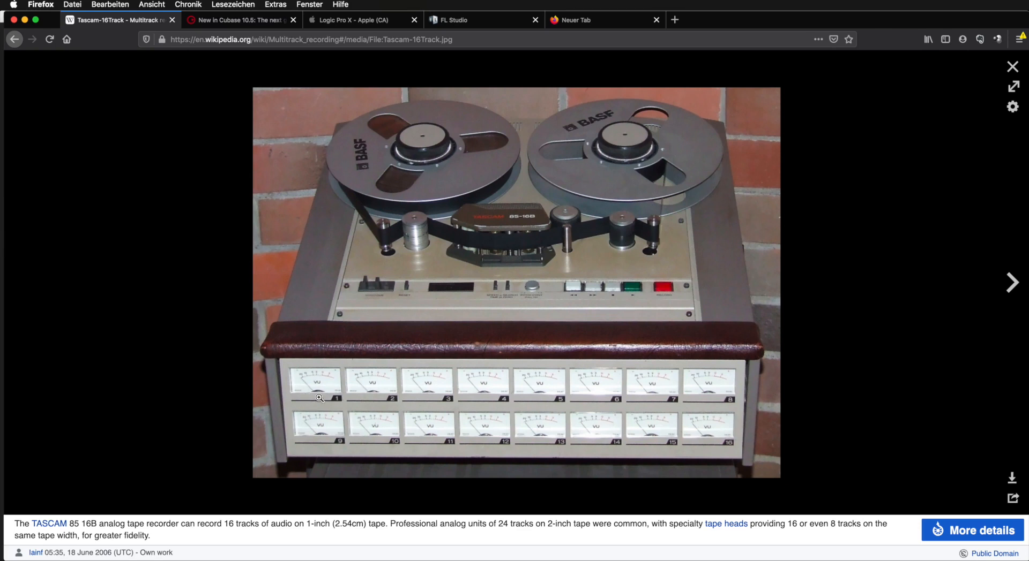
mouse_move(610, 443)
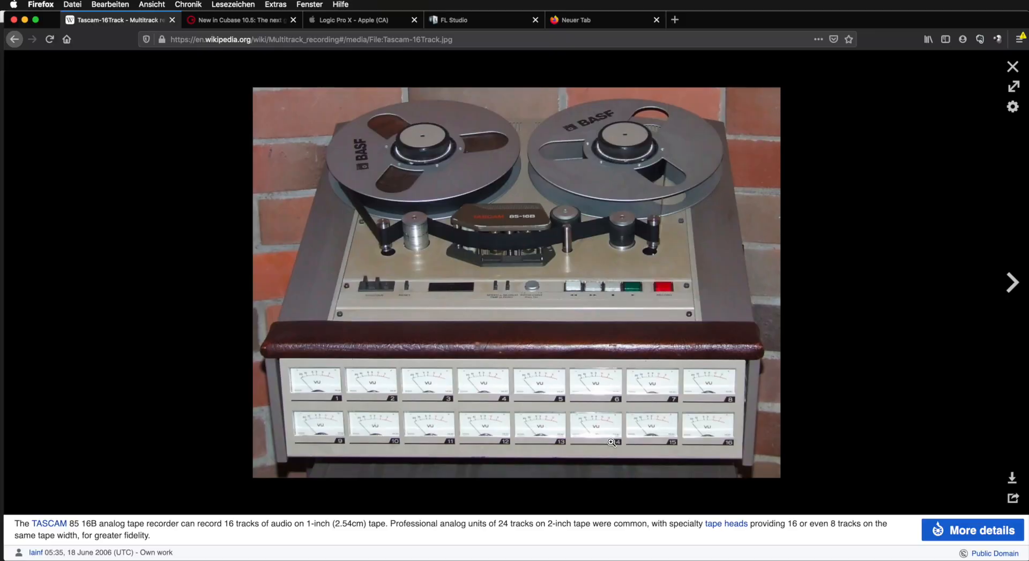
mouse_move(595, 479)
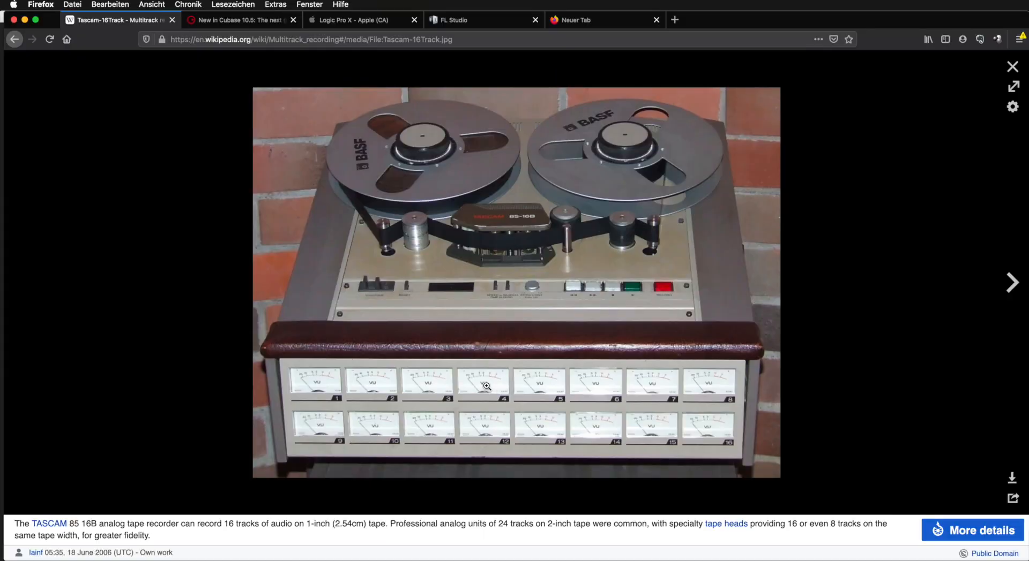
mouse_move(566, 402)
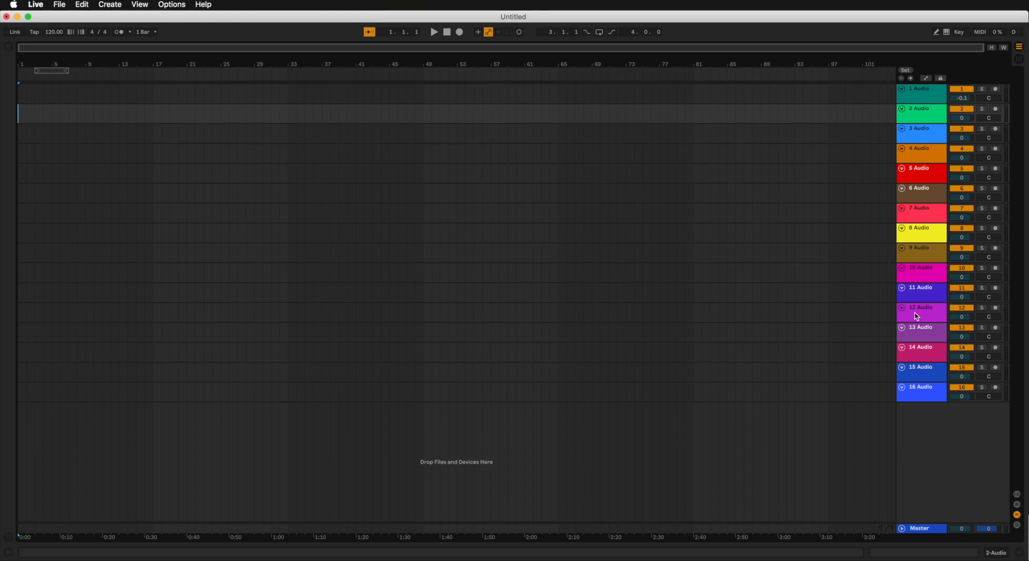
- Mark bar ranges on the first three audio tracks in the Arrangement
click(921, 89)
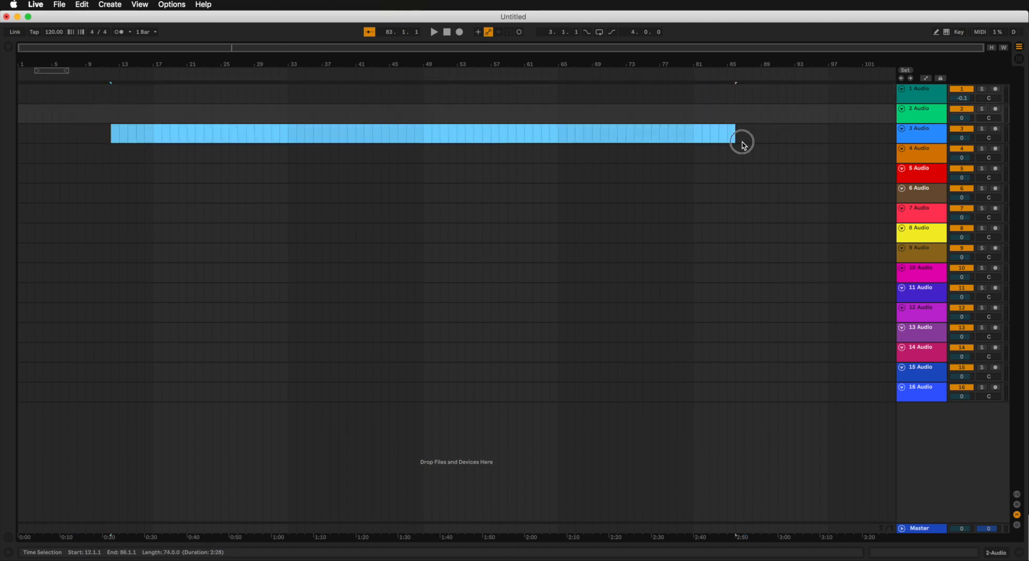
drag(735, 133, 786, 133)
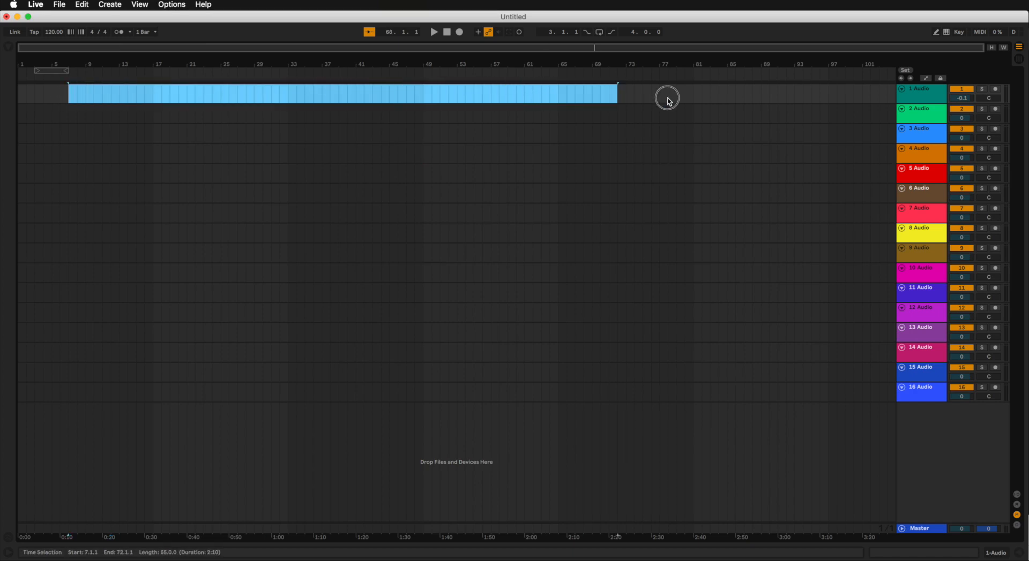
drag(615, 93, 685, 94)
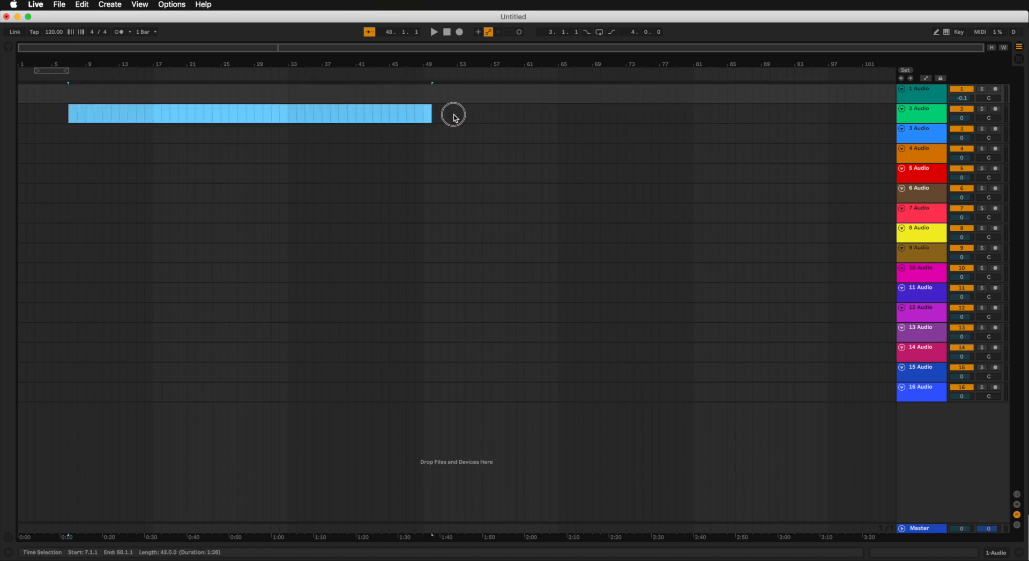
drag(453, 114, 659, 114)
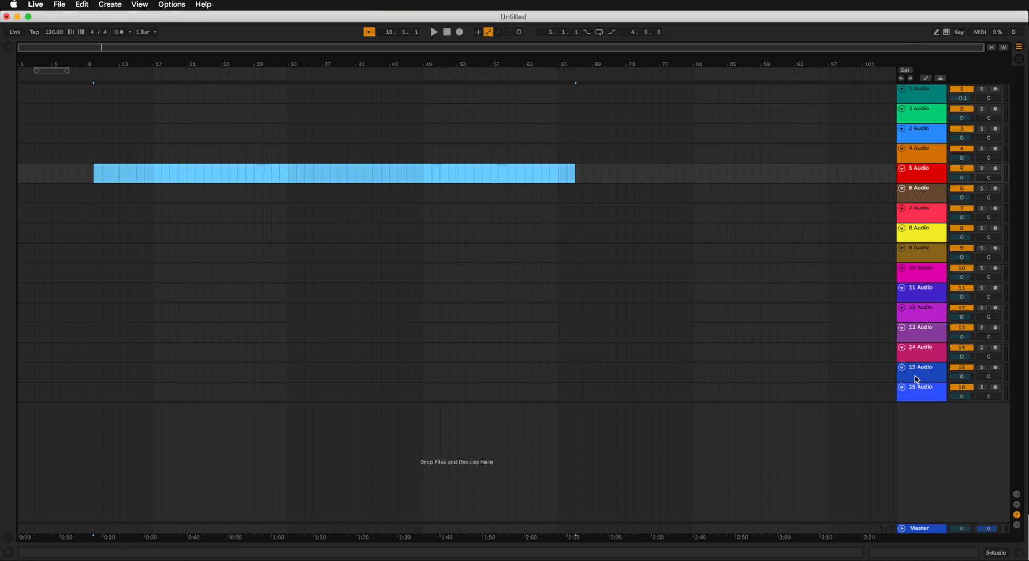
mouse_move(122, 542)
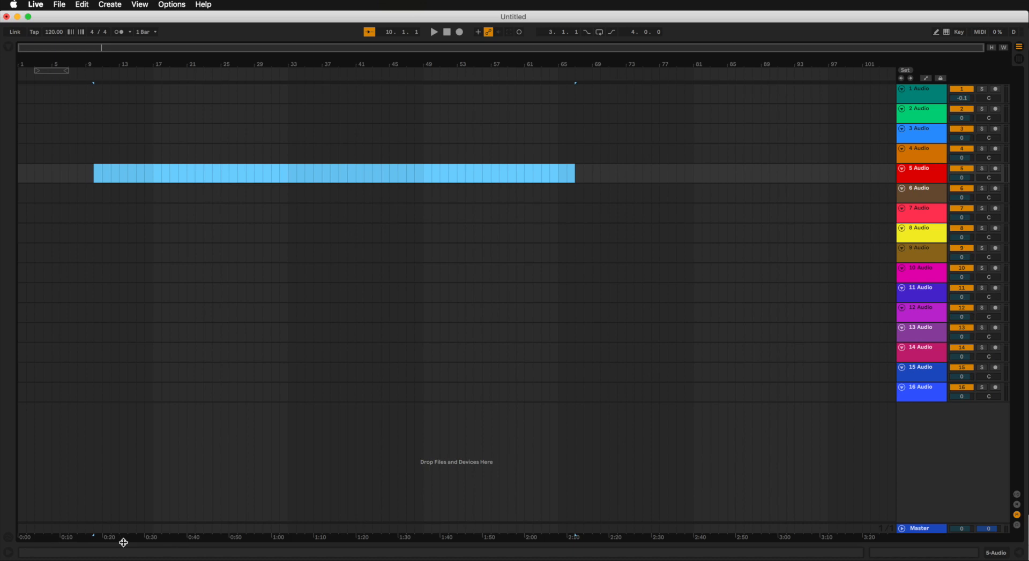
mouse_move(45, 544)
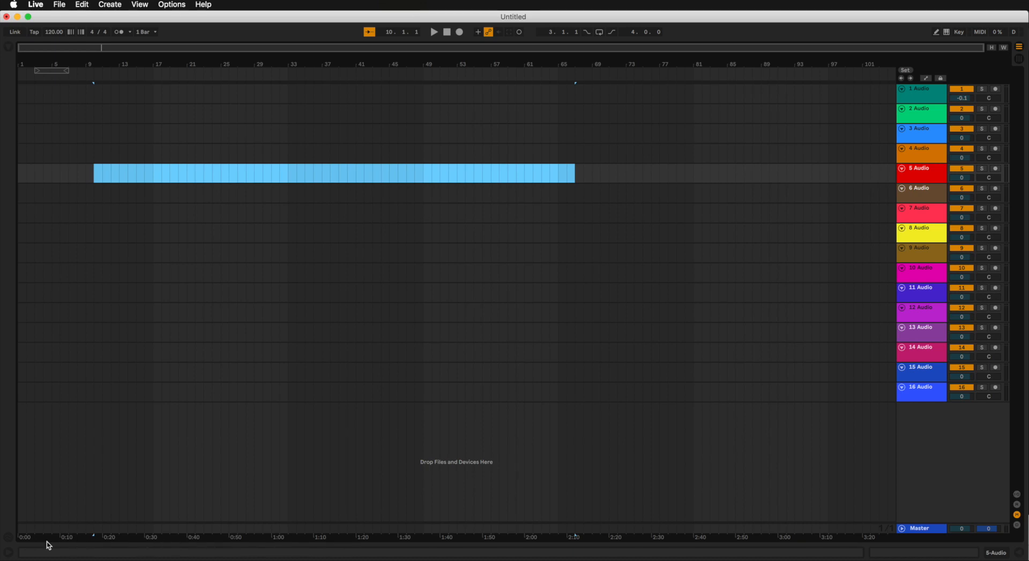
mouse_move(813, 544)
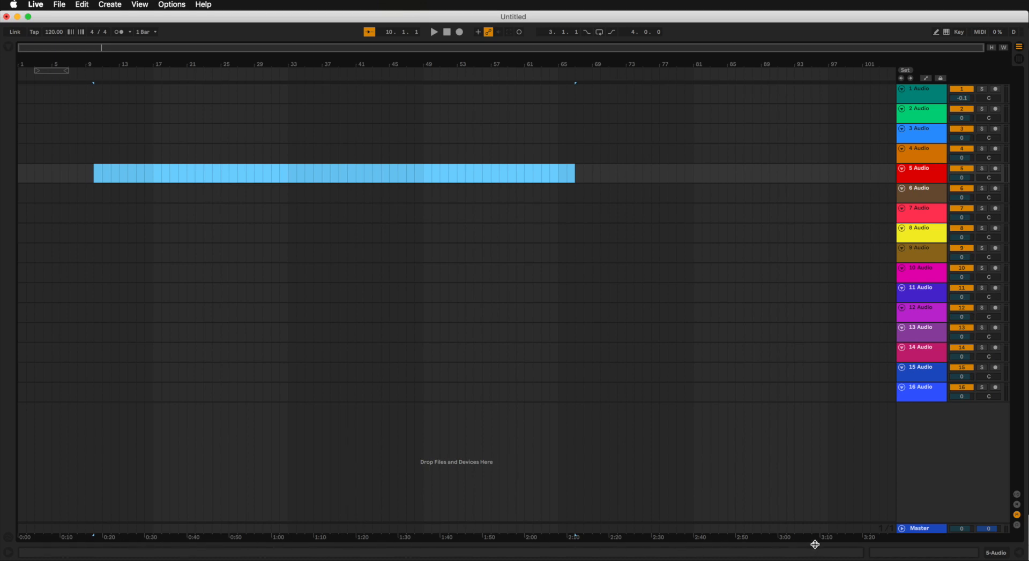
mouse_move(860, 558)
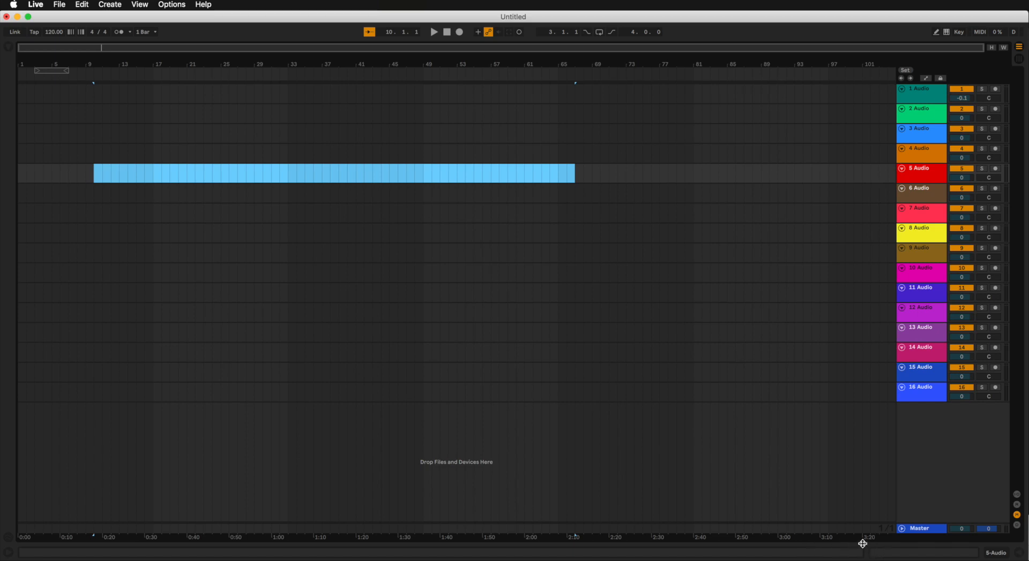
mouse_move(864, 543)
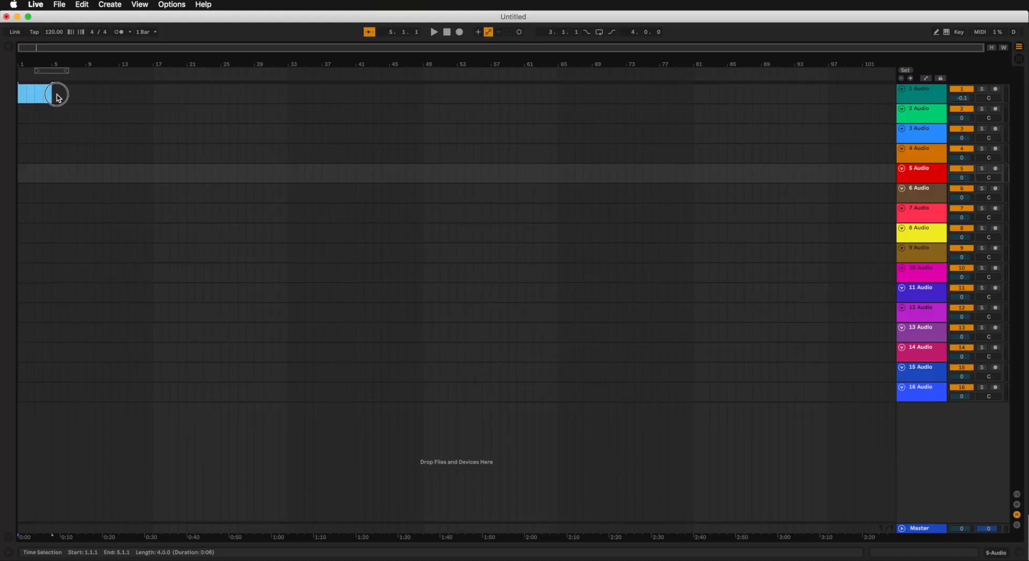
drag(58, 95, 459, 94)
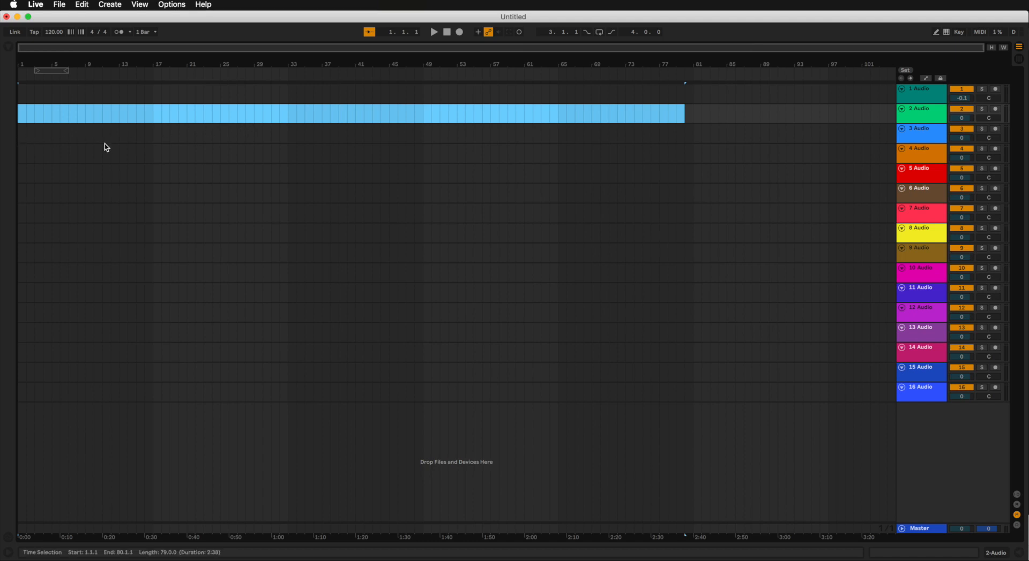
mouse_move(542, 187)
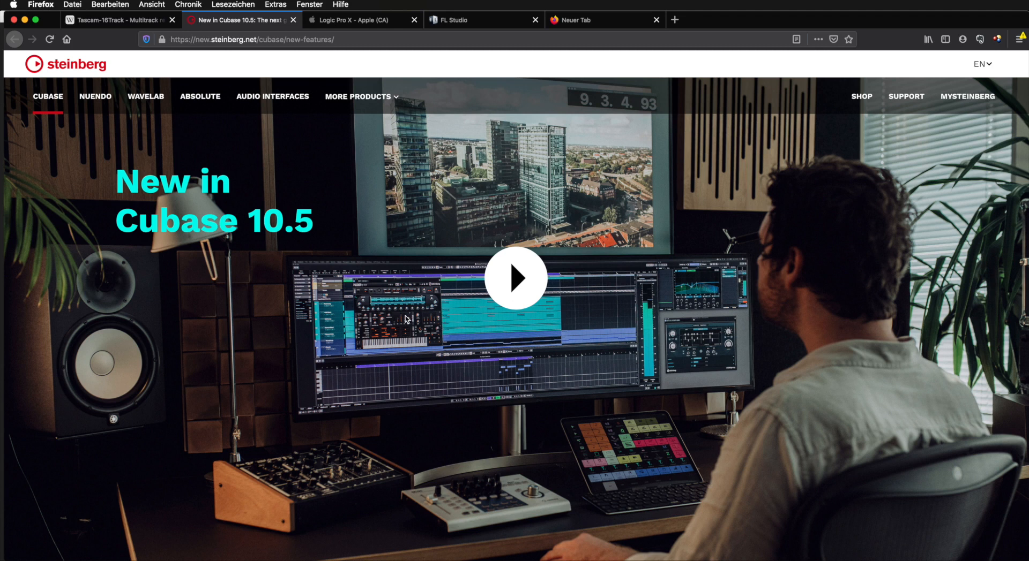
mouse_move(431, 325)
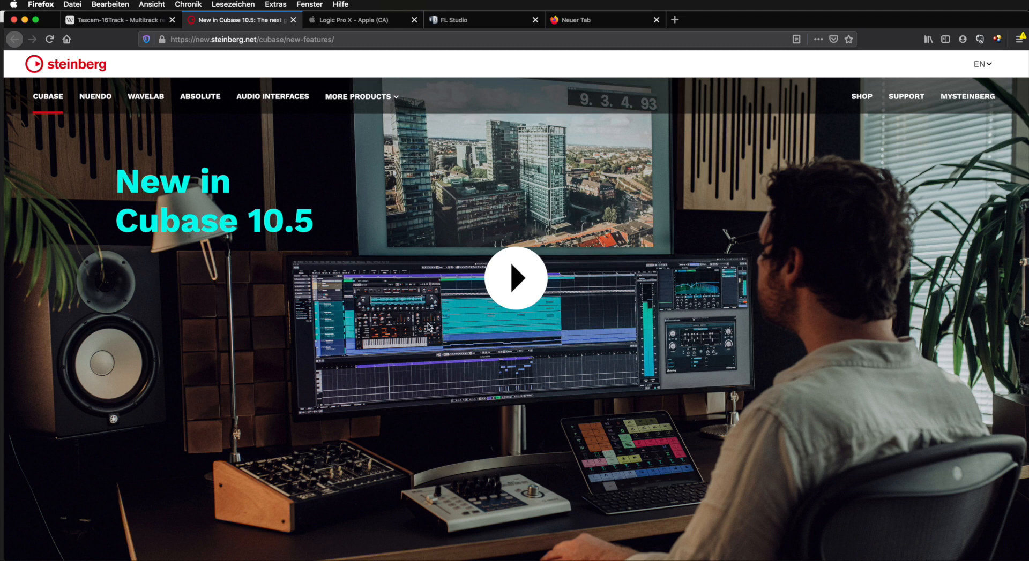
mouse_move(523, 324)
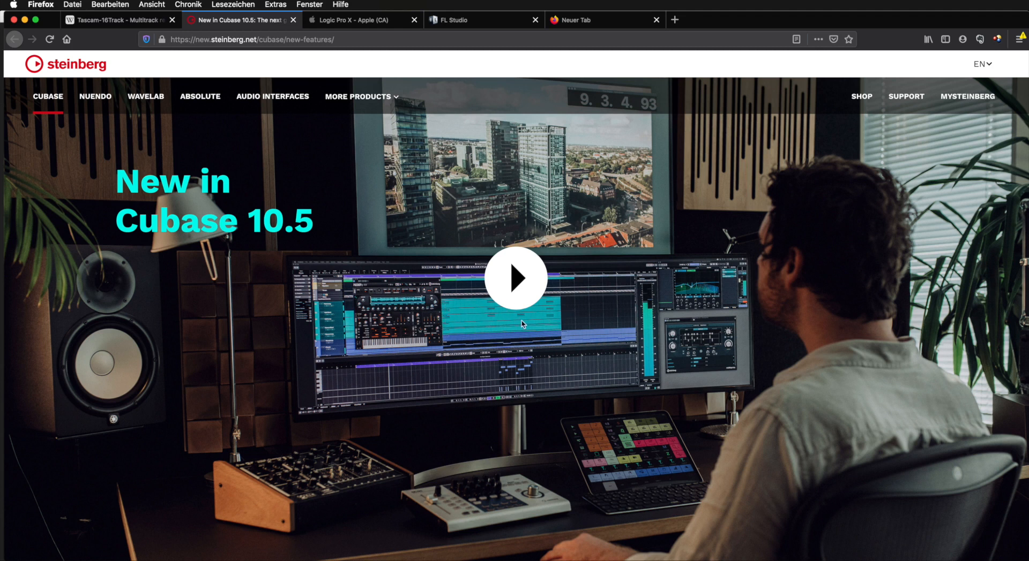
- Switch from the Cubase 10.5 page to the Logic Pro X page and browse it
click(360, 20)
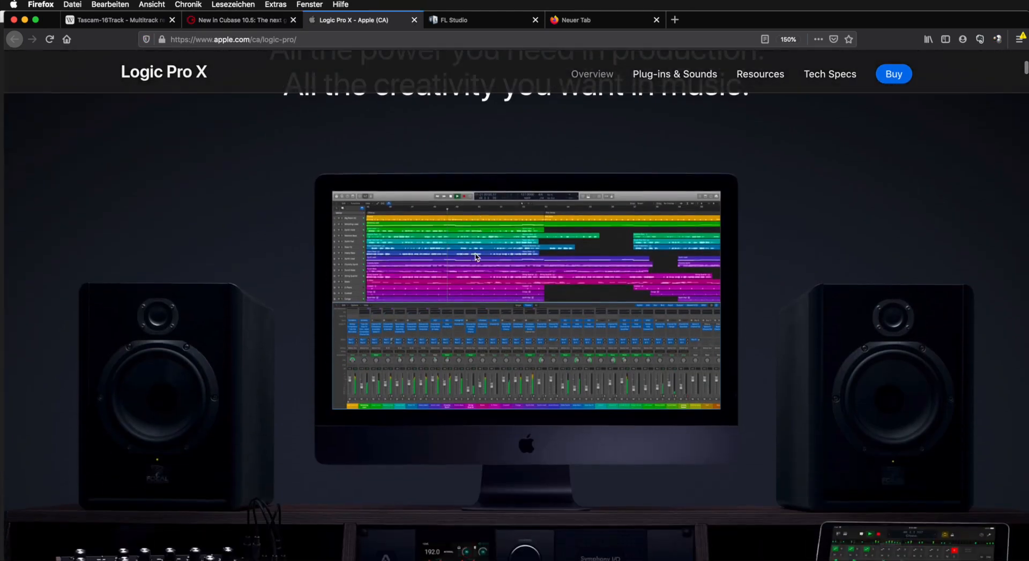
scroll(down, 3)
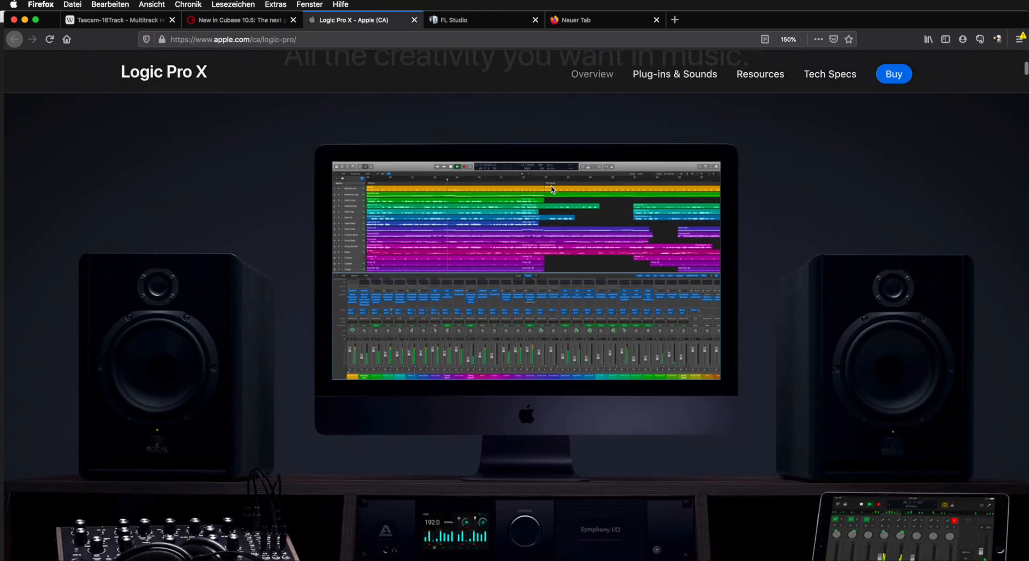
mouse_move(347, 206)
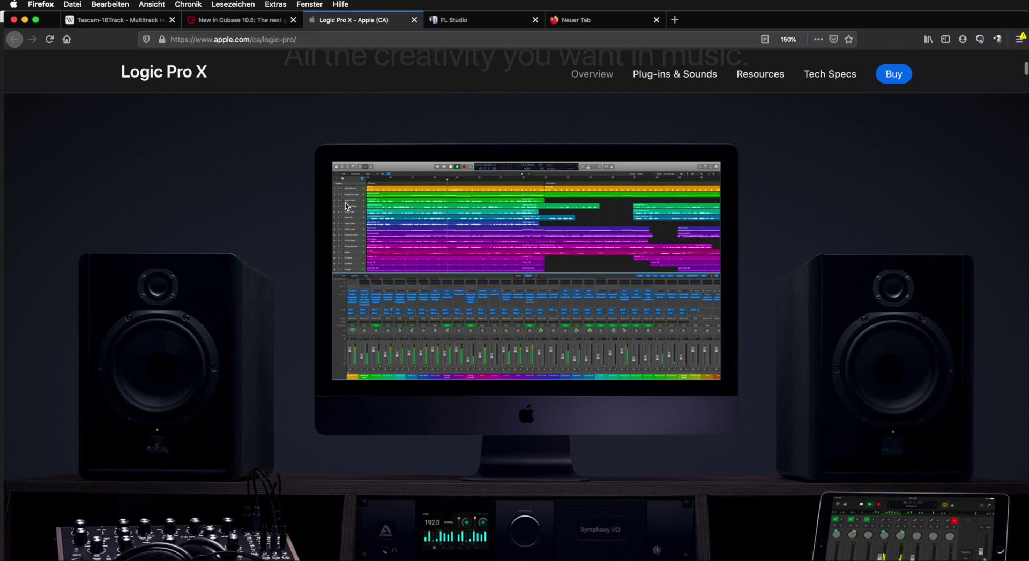
click(476, 19)
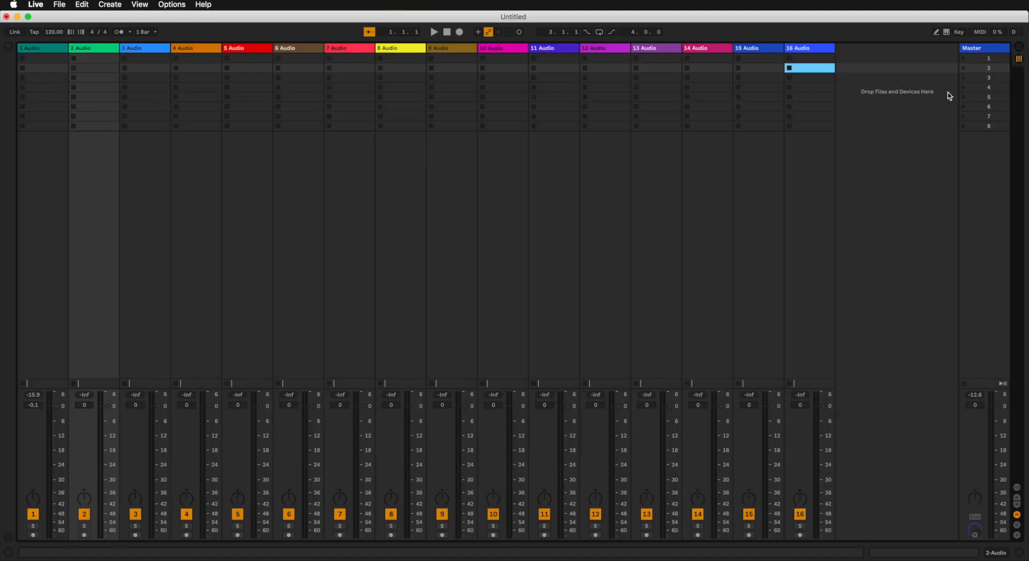
mouse_move(249, 280)
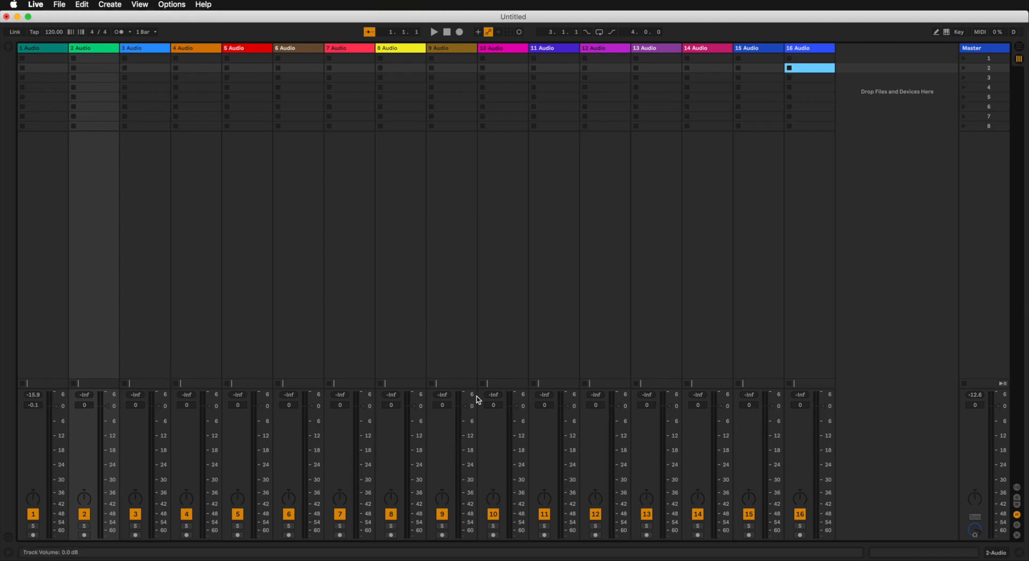
mouse_move(135, 414)
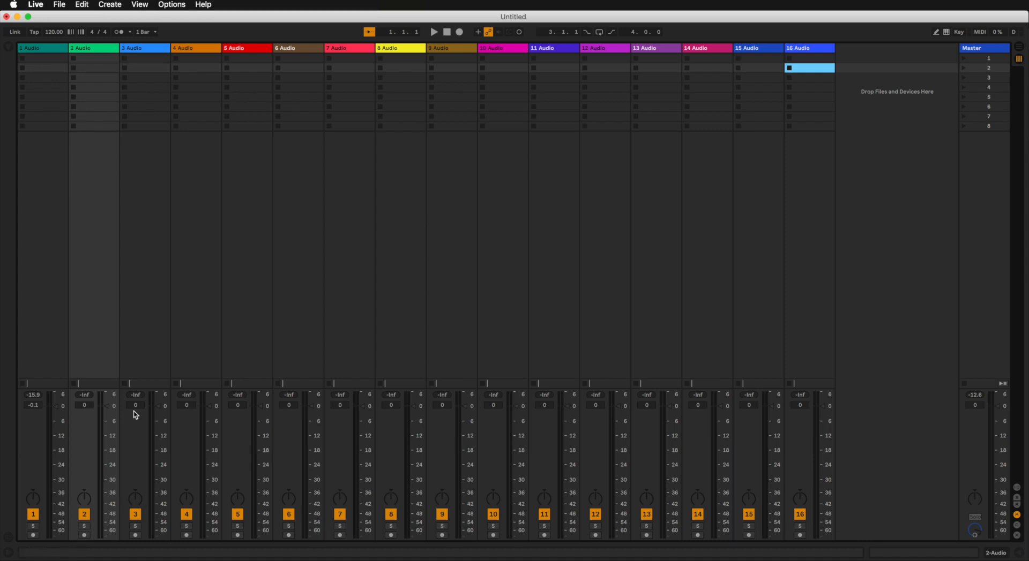
mouse_move(144, 424)
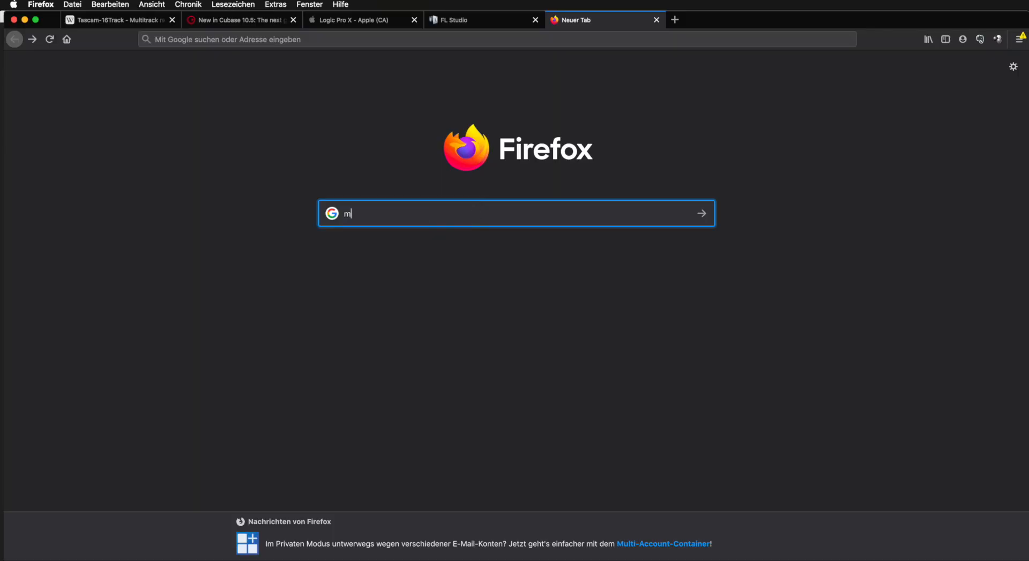
- Search Google Images for 'mixing desk' and open a full-size photo of a 20-channel mixer
text(ixing desk)
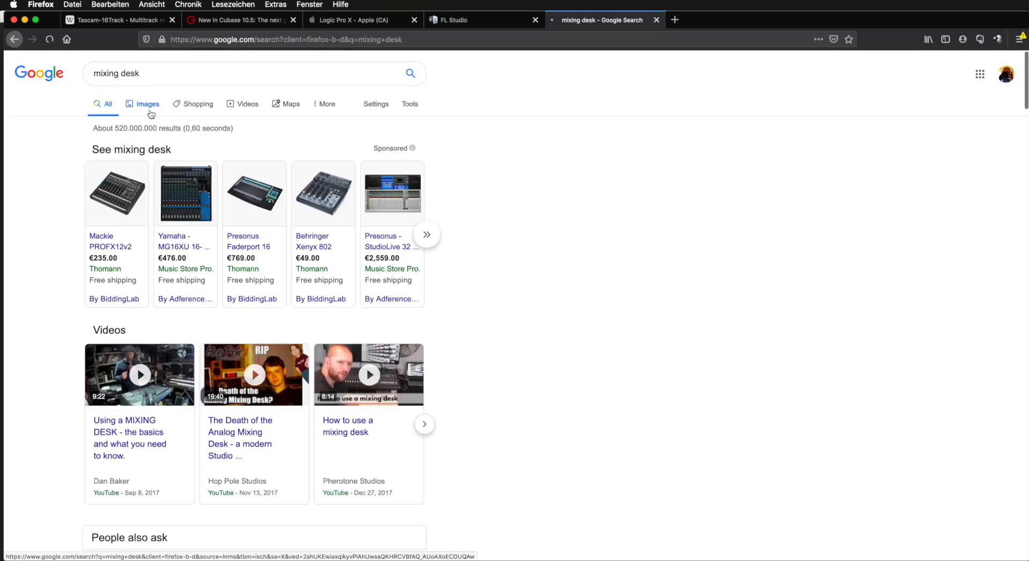
click(148, 104)
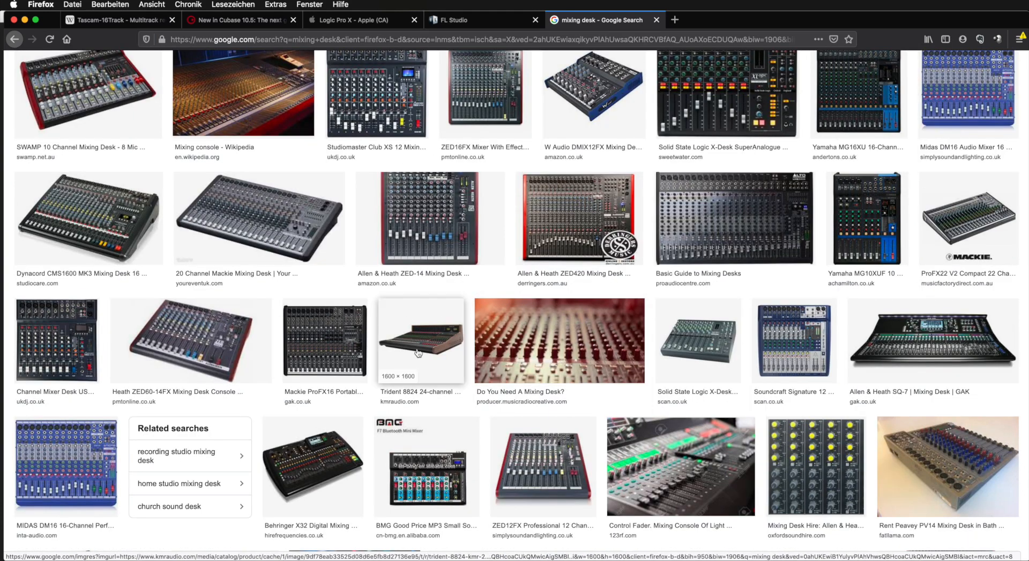
click(258, 218)
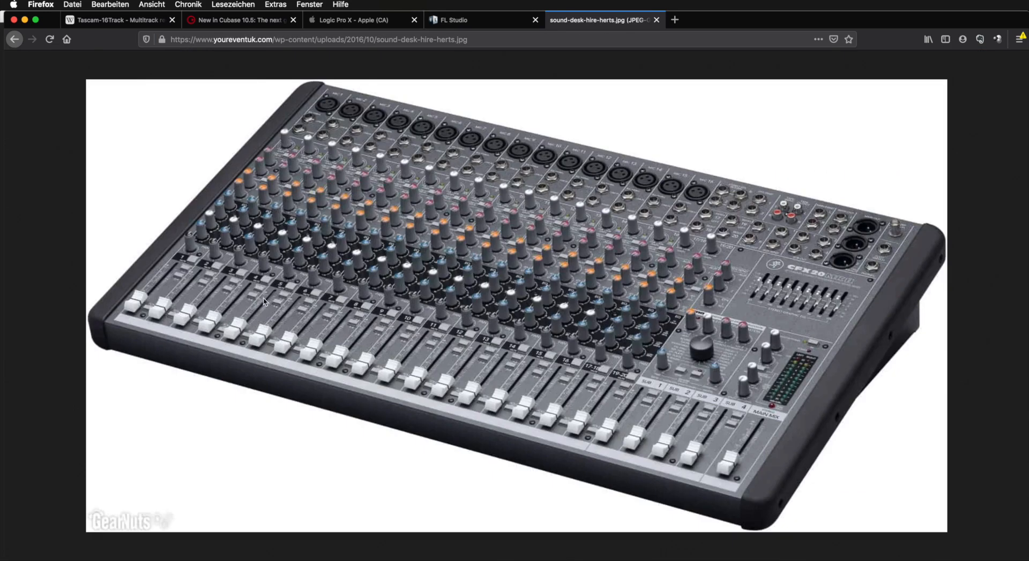
mouse_move(127, 315)
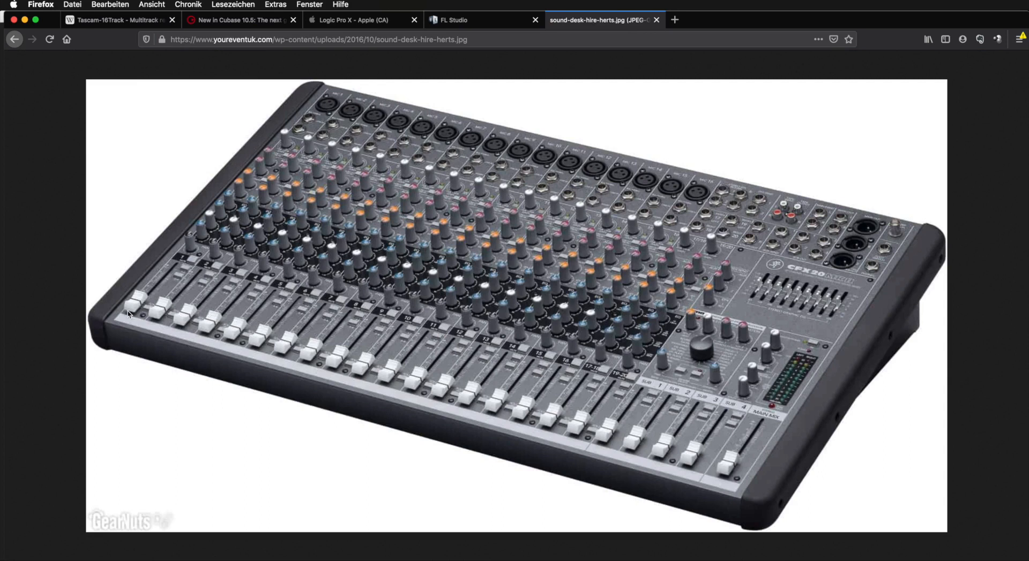
mouse_move(169, 275)
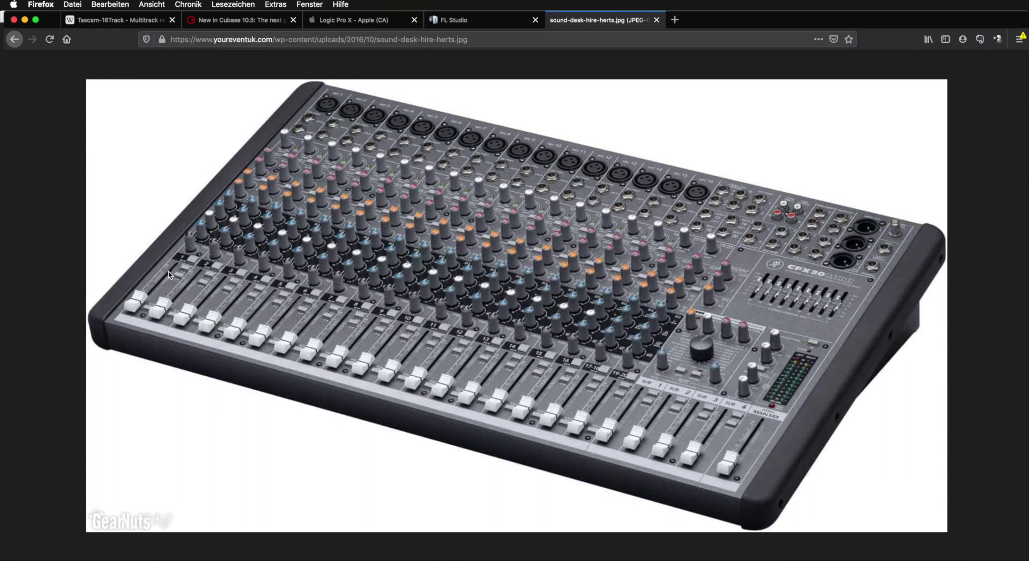
mouse_move(259, 338)
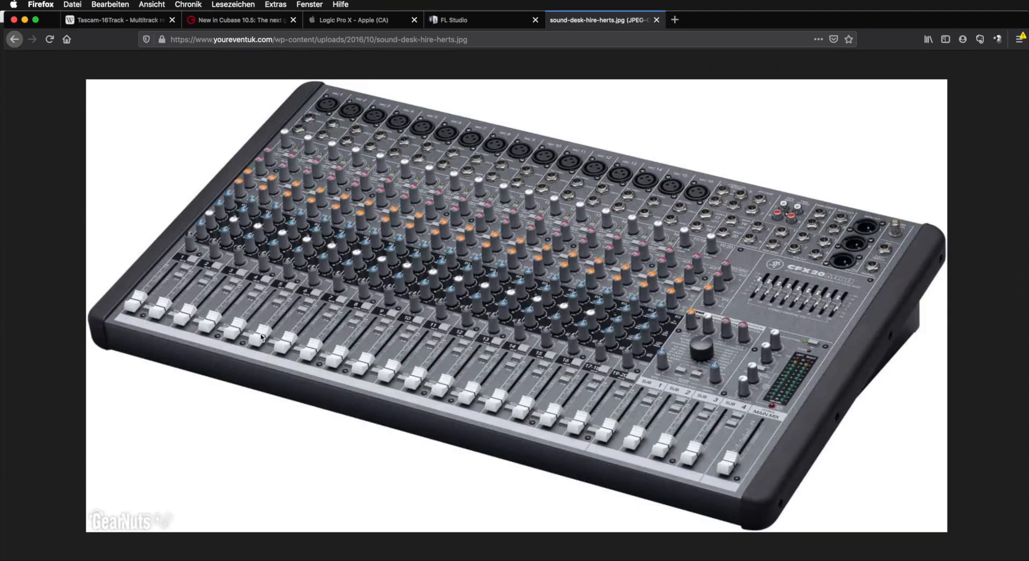
mouse_move(166, 158)
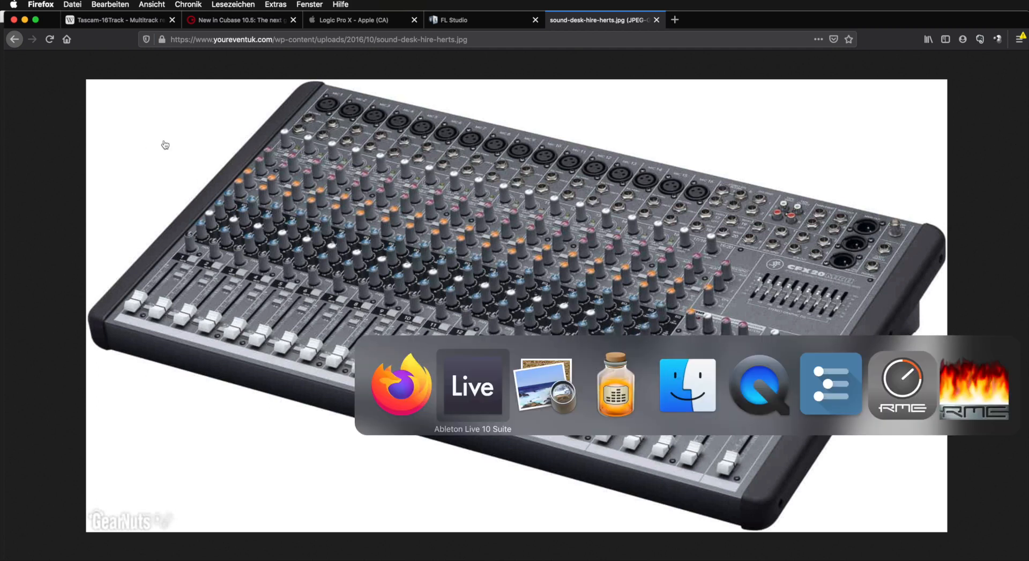
- Return to Live and arm track 1 for recording so its meter shows incoming audio
click(471, 386)
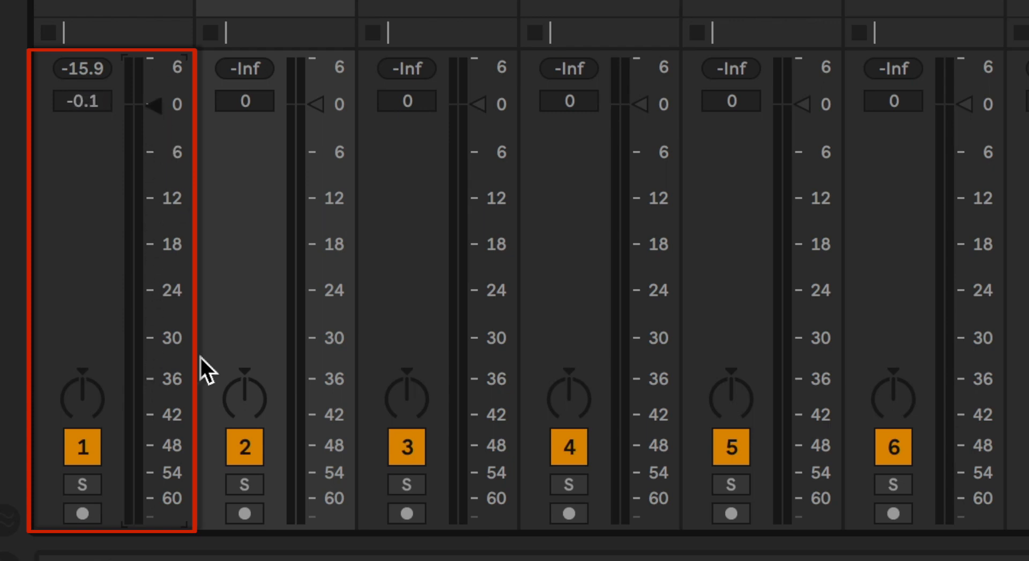
click(82, 402)
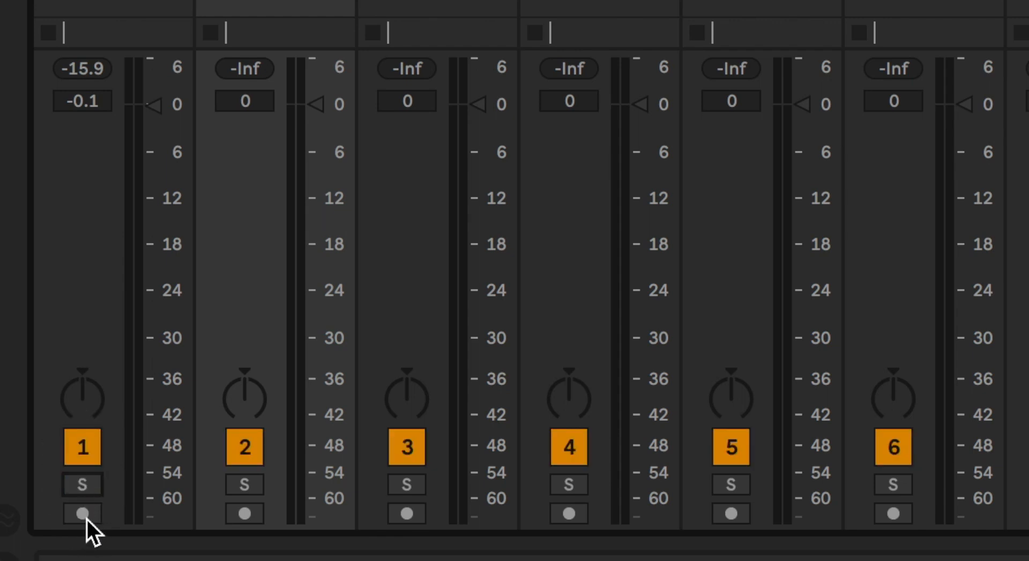
click(82, 515)
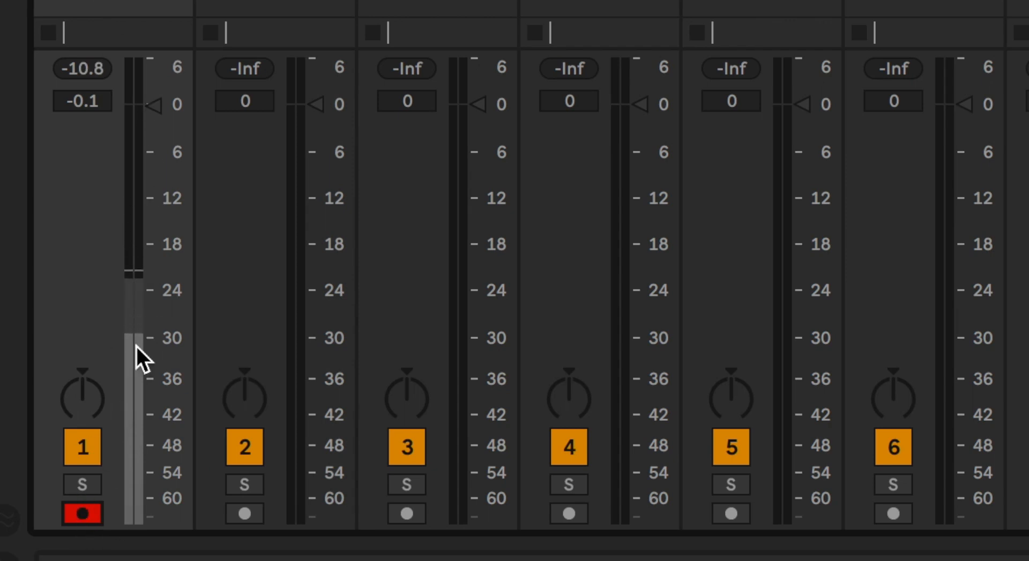
click(84, 513)
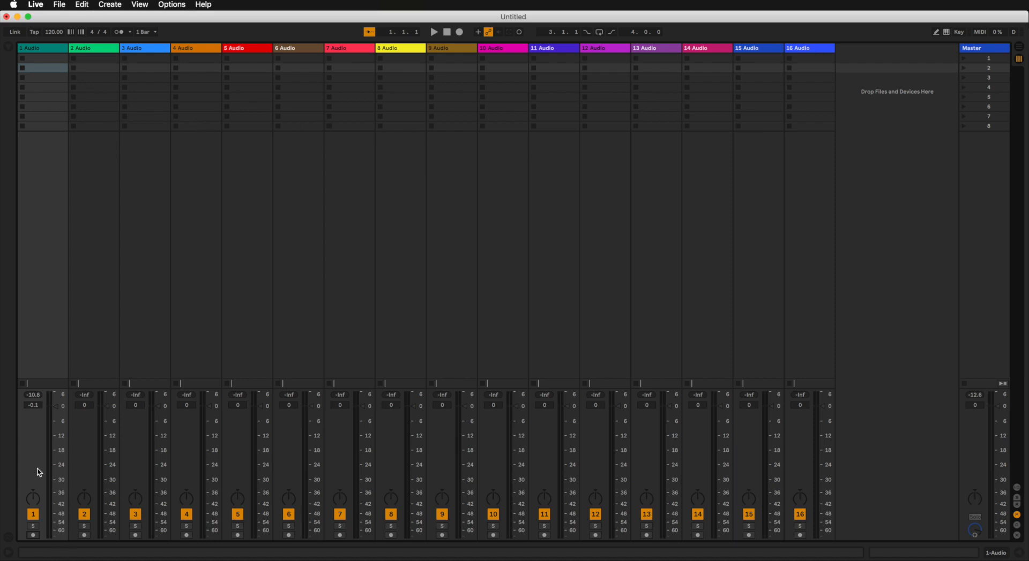
mouse_move(105, 97)
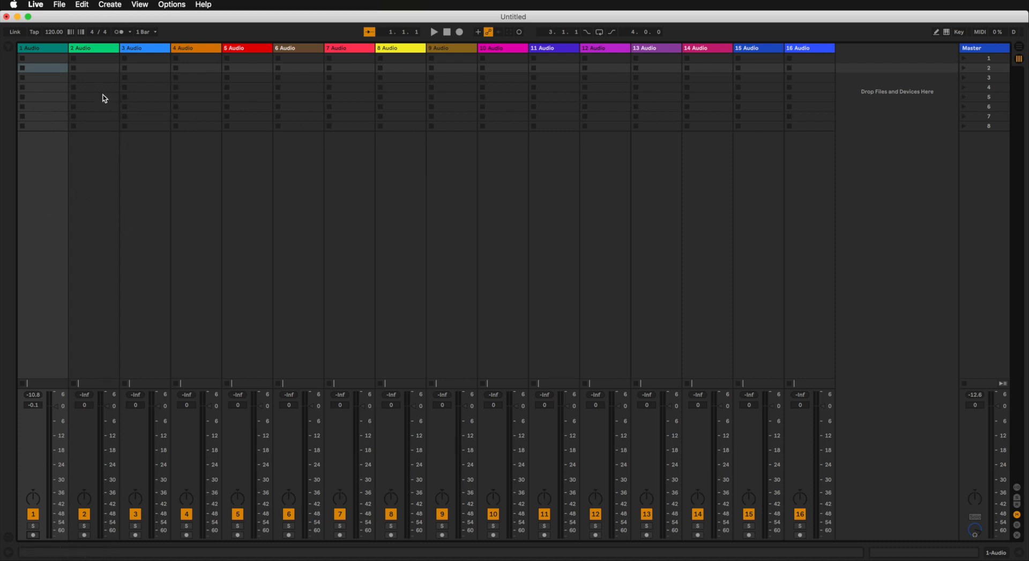
- Raise the Master track volume from 0 to 0.3 dB
click(187, 48)
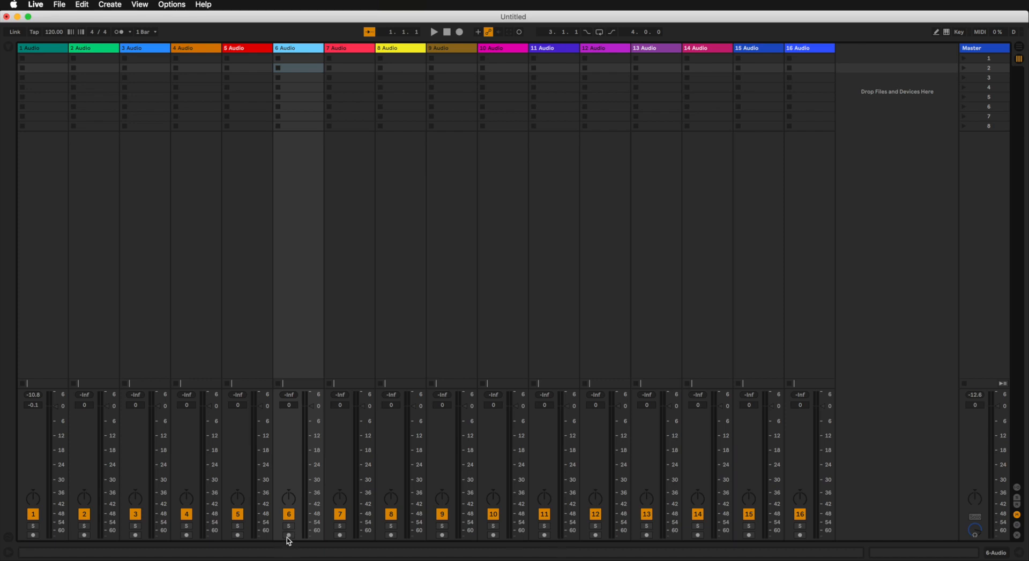
mouse_move(978, 97)
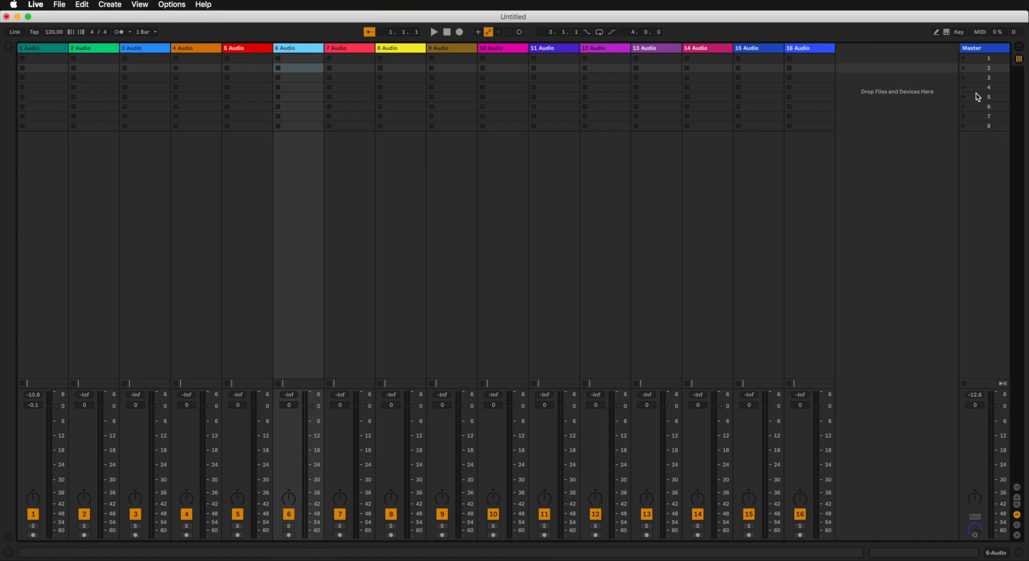
mouse_move(990, 128)
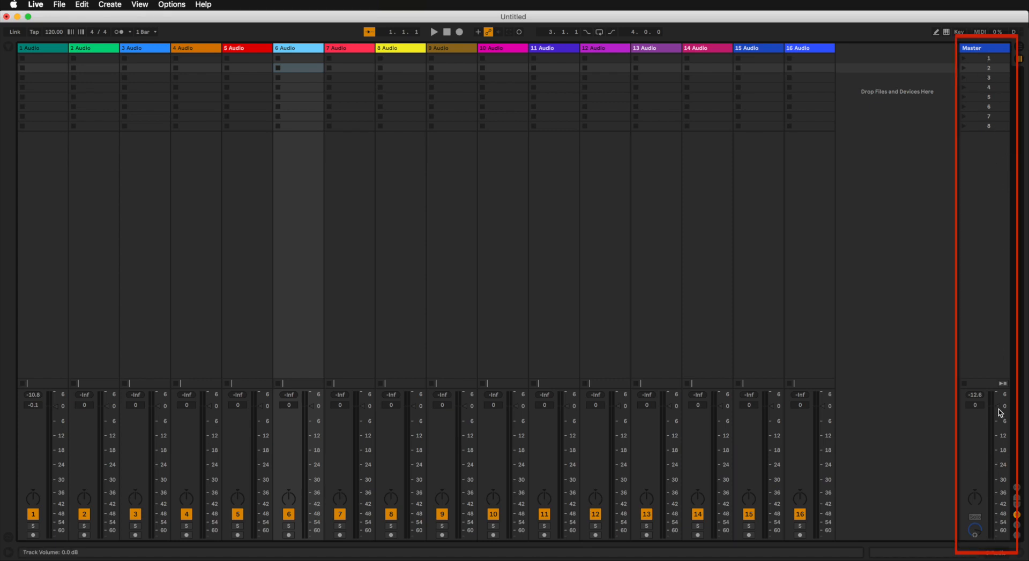
drag(1002, 413, 1003, 405)
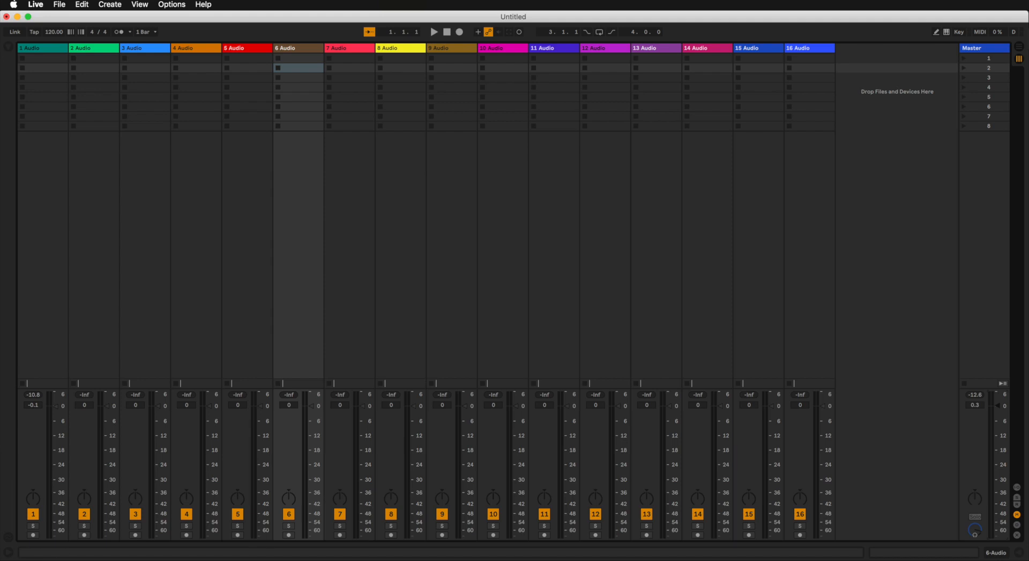
mouse_move(863, 487)
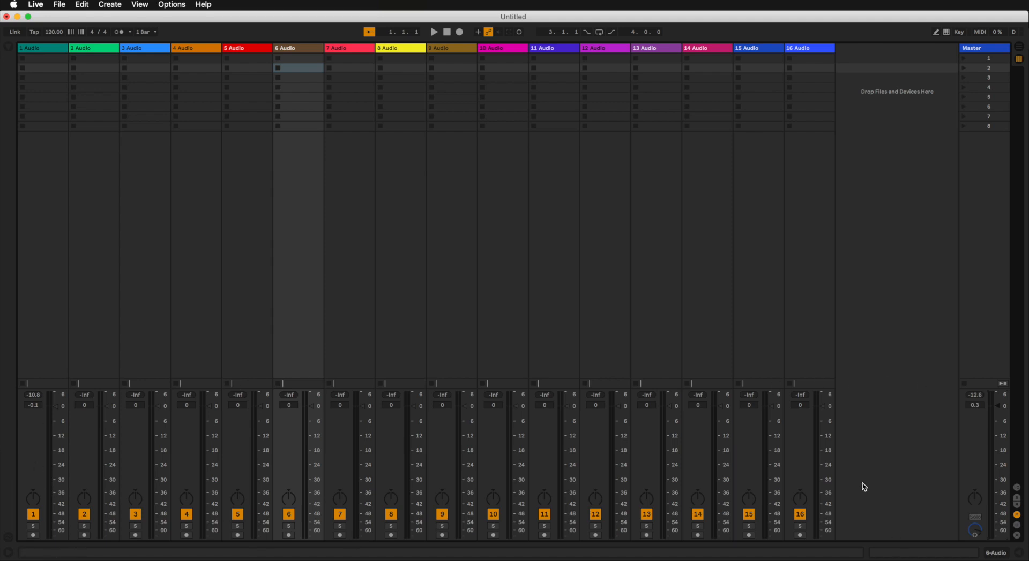
mouse_move(879, 166)
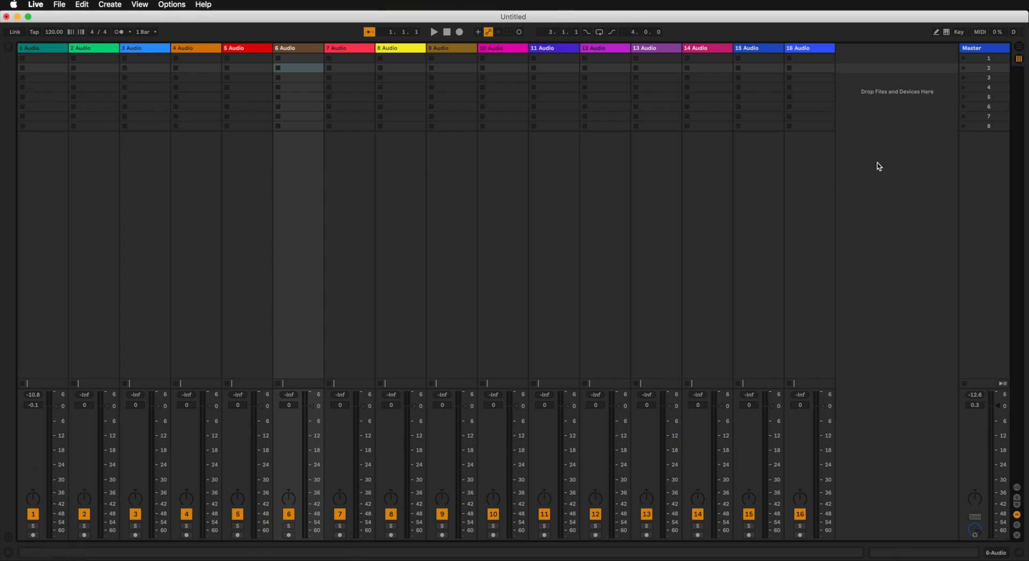
click(32, 60)
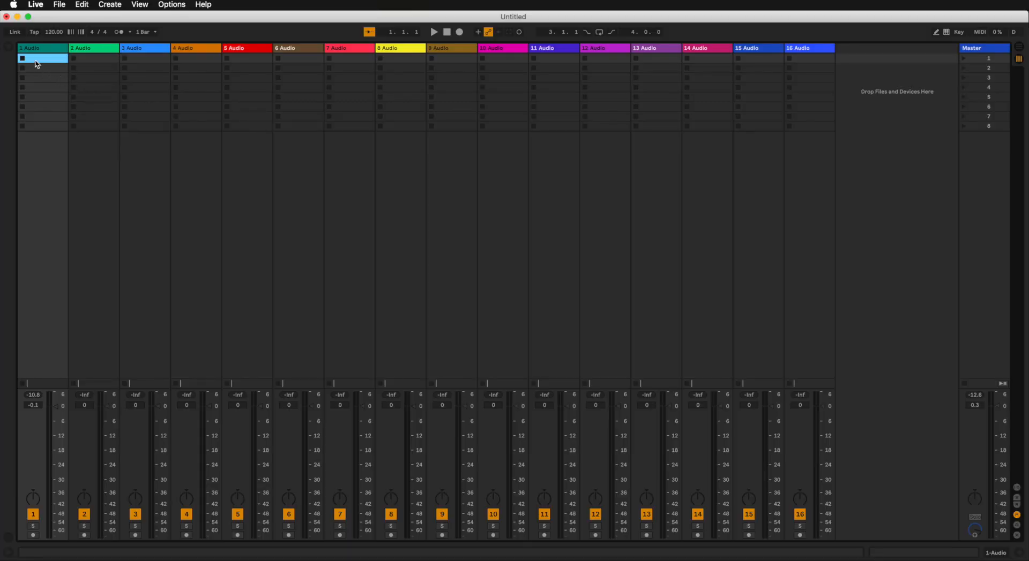
drag(36, 59, 680, 121)
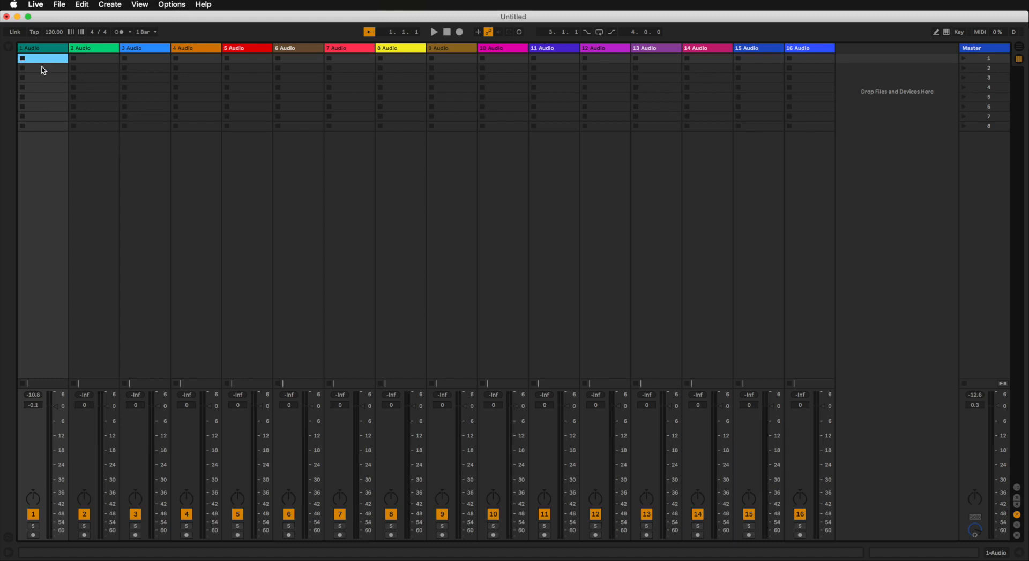
mouse_move(34, 69)
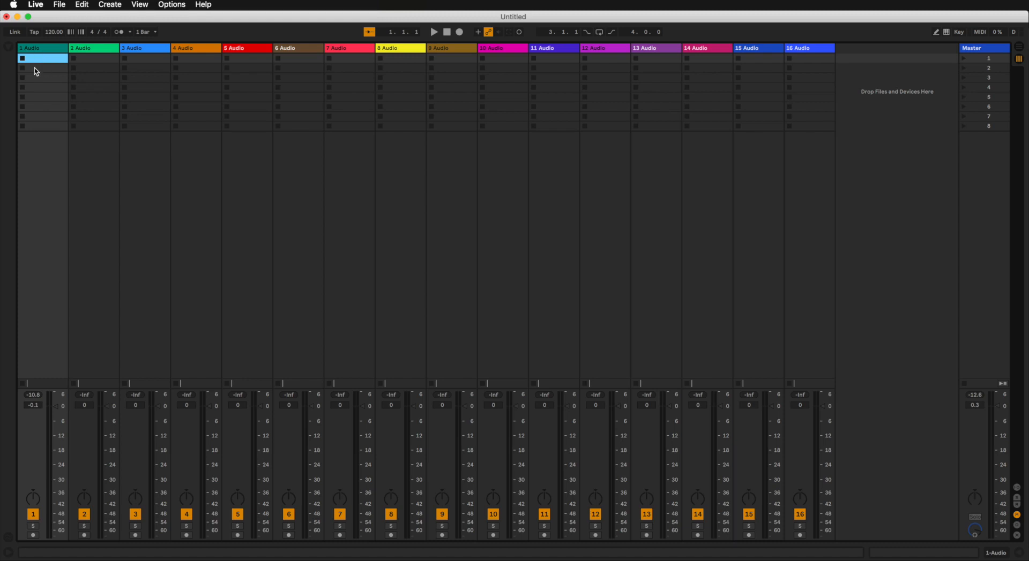
mouse_move(831, 79)
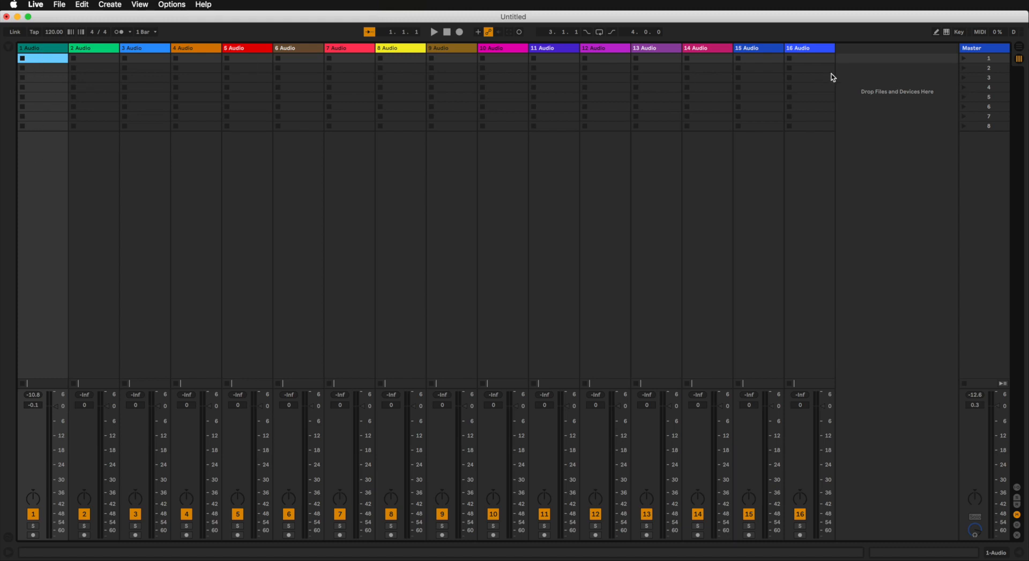
mouse_move(32, 81)
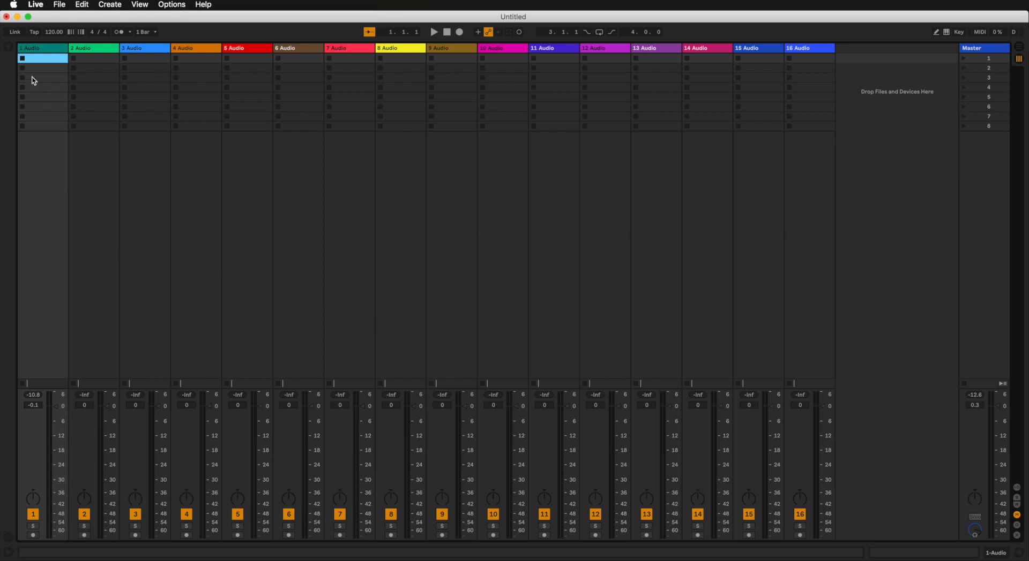
mouse_move(41, 69)
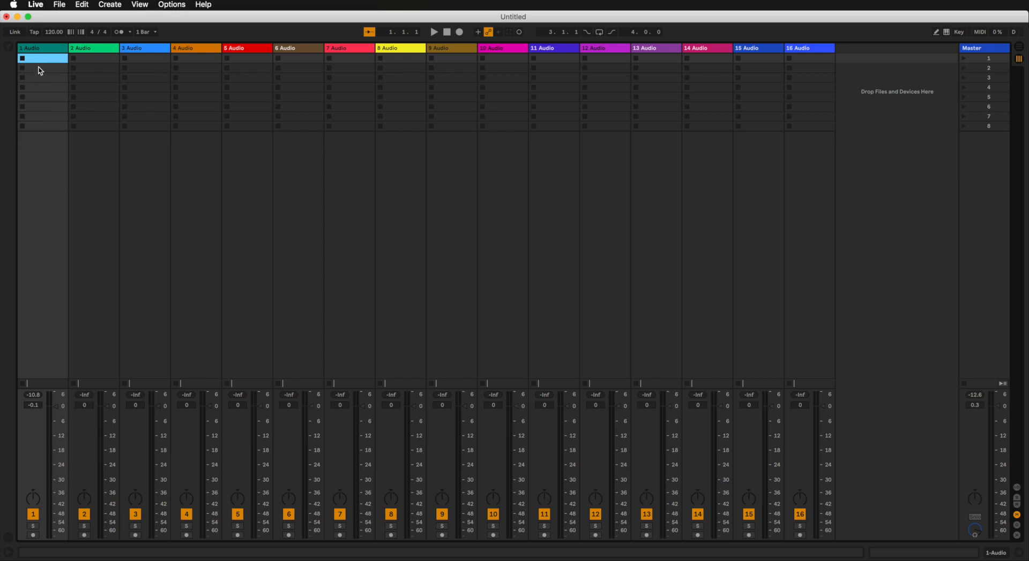
mouse_move(43, 475)
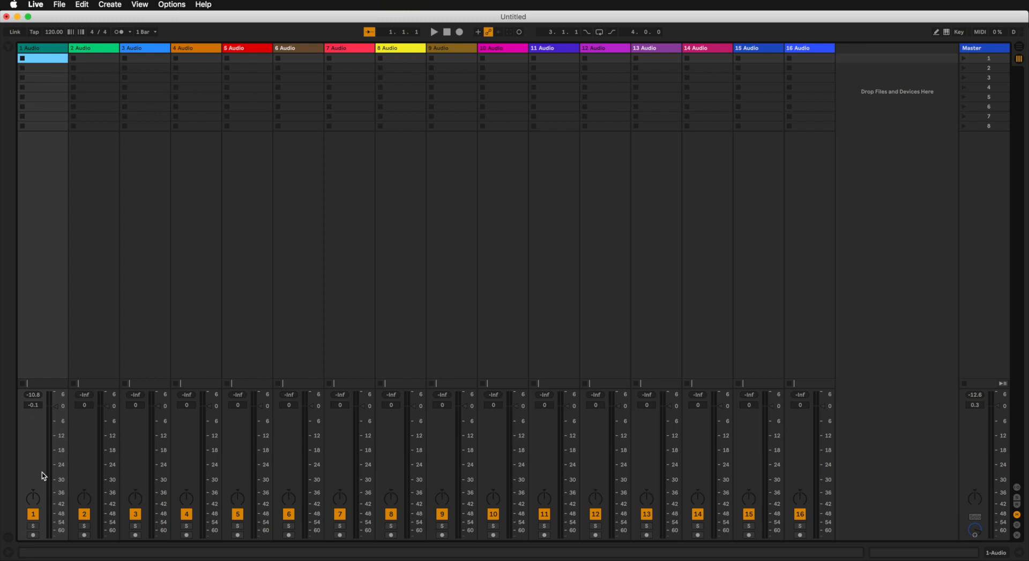
mouse_move(36, 71)
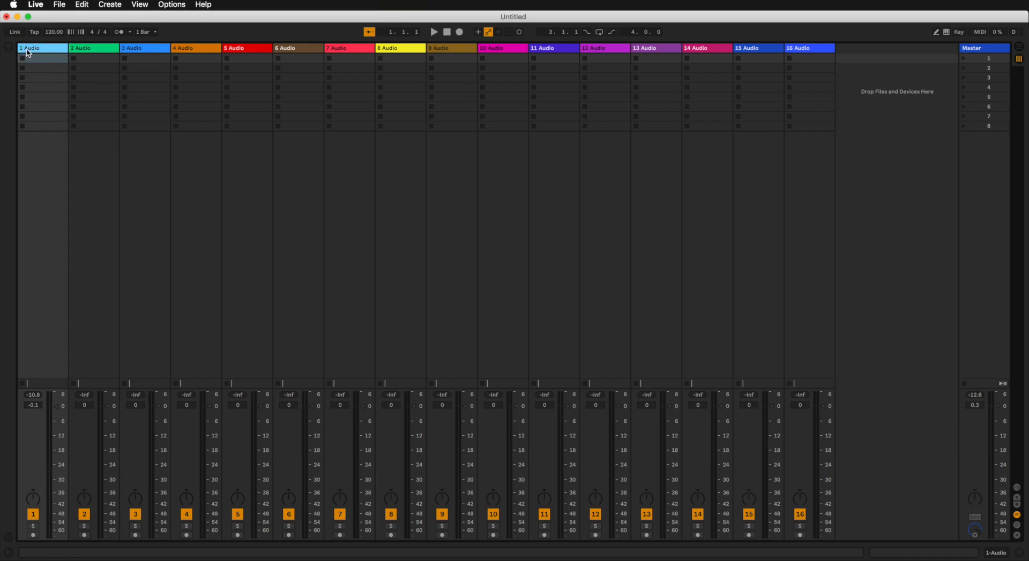
click(90, 57)
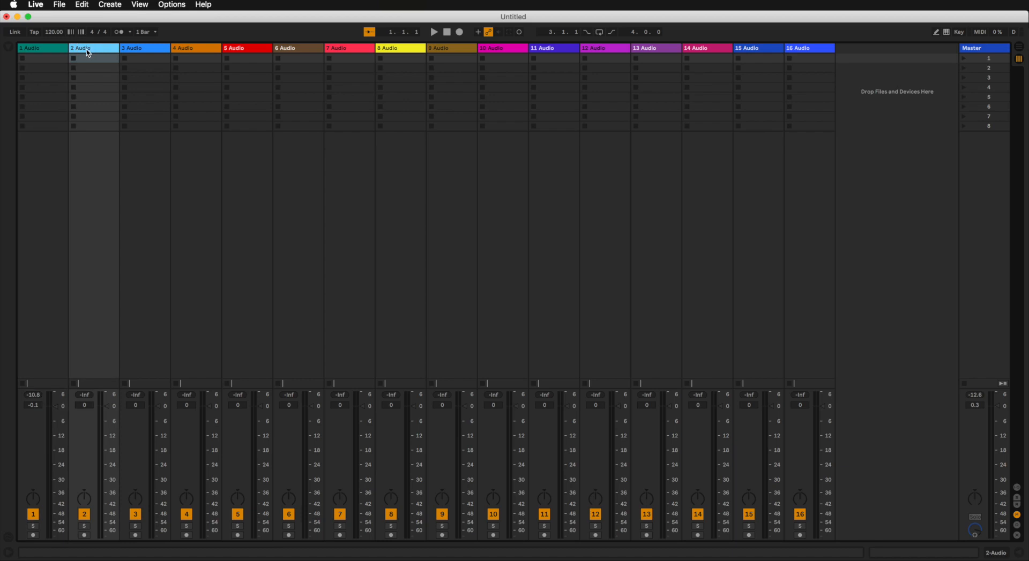
click(33, 47)
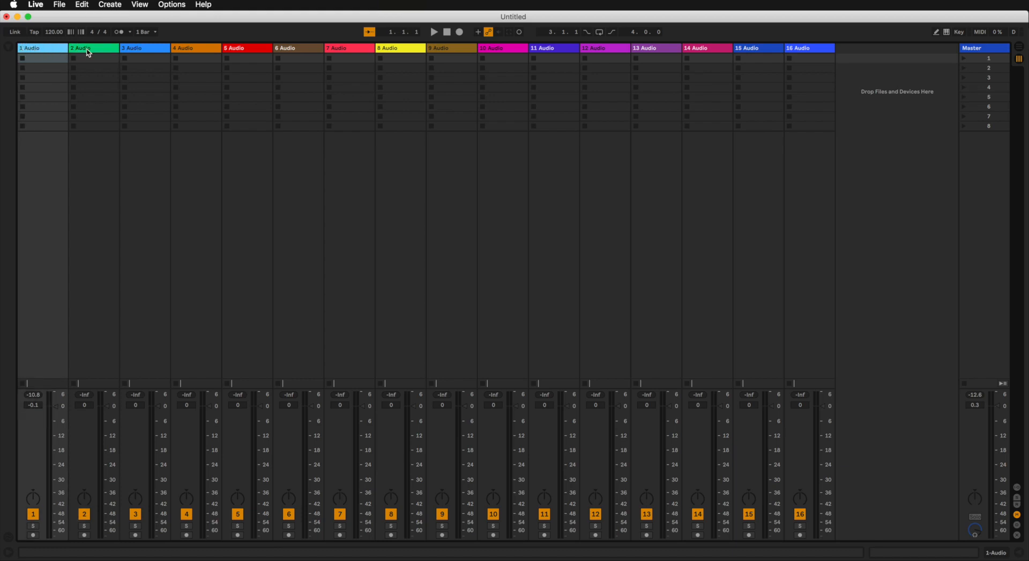
click(137, 48)
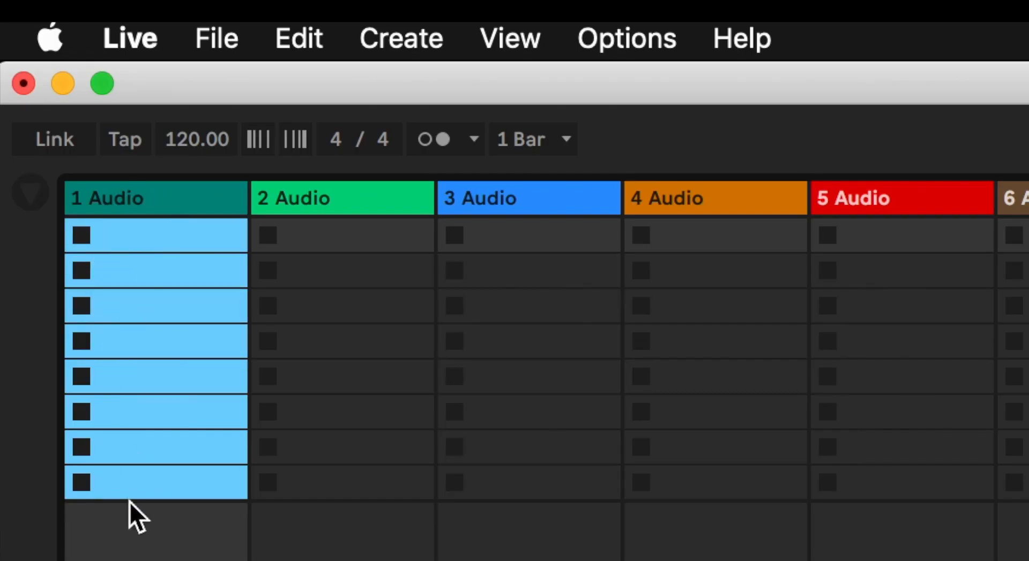
click(155, 236)
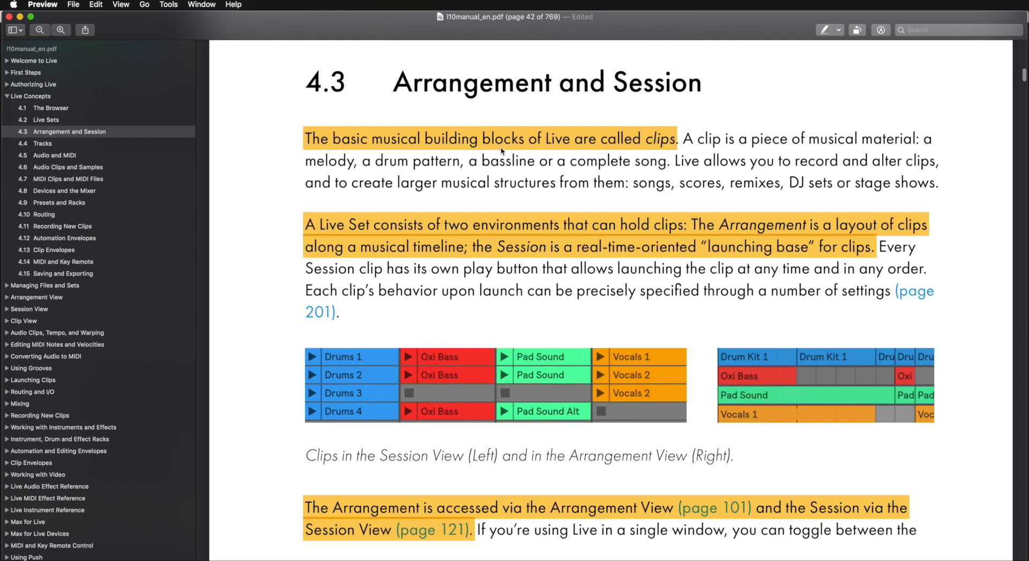
mouse_move(669, 164)
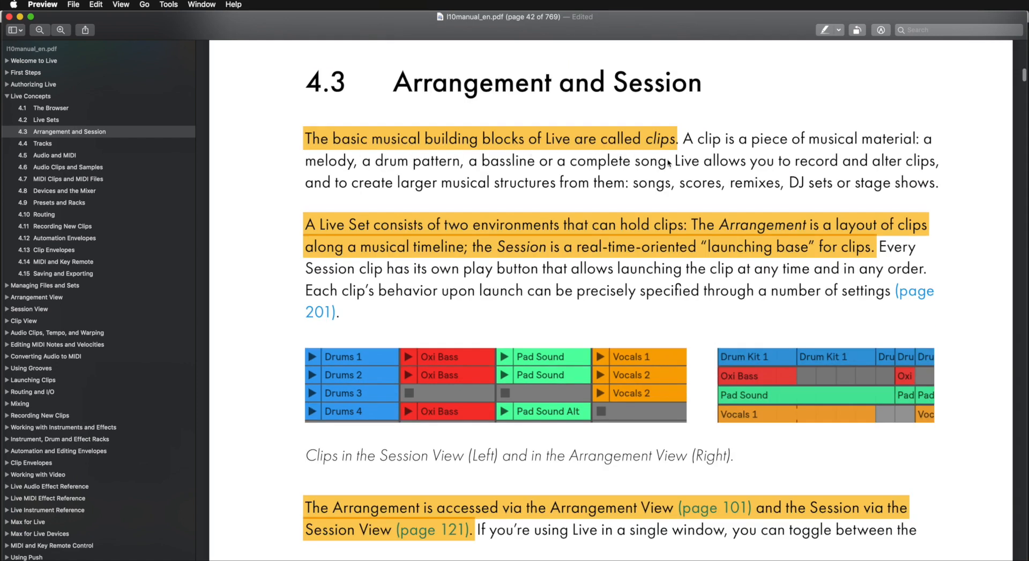
mouse_move(621, 353)
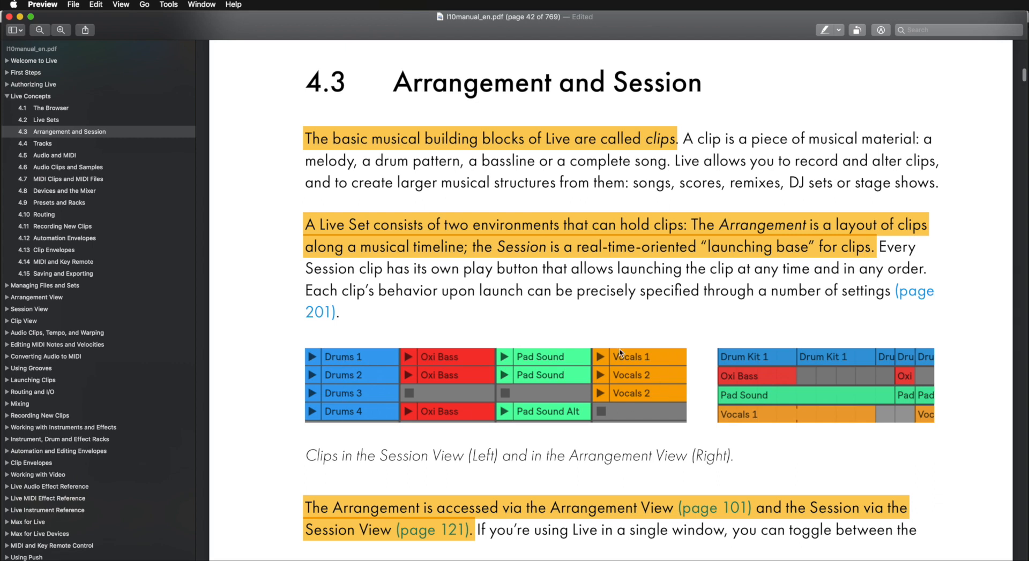
mouse_move(352, 371)
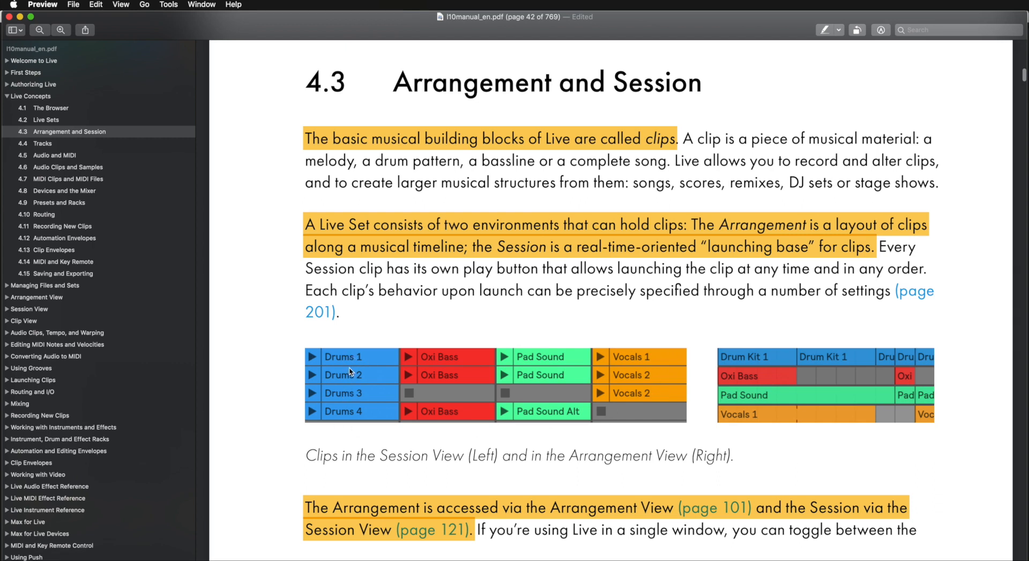
mouse_move(364, 366)
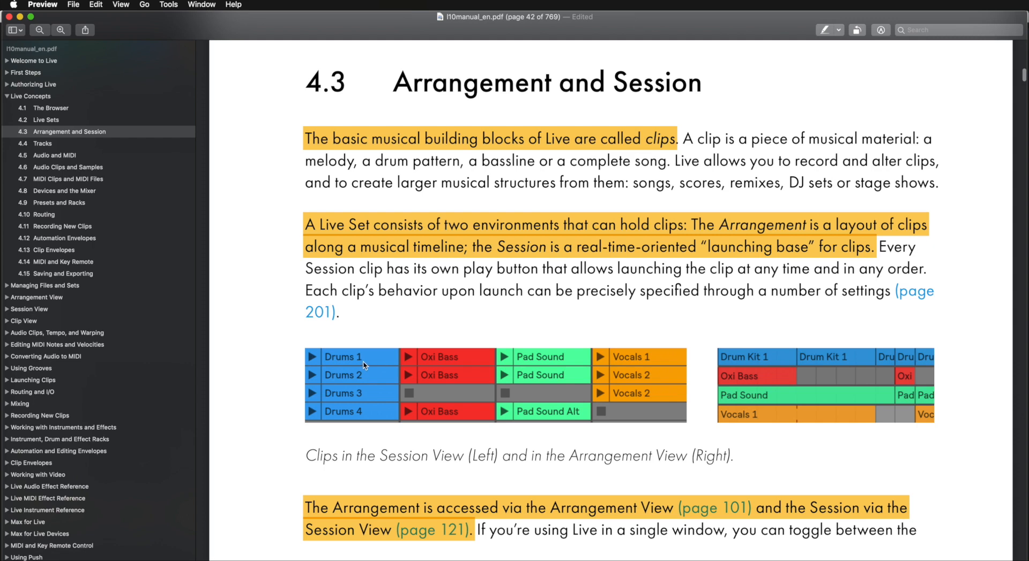
mouse_move(367, 404)
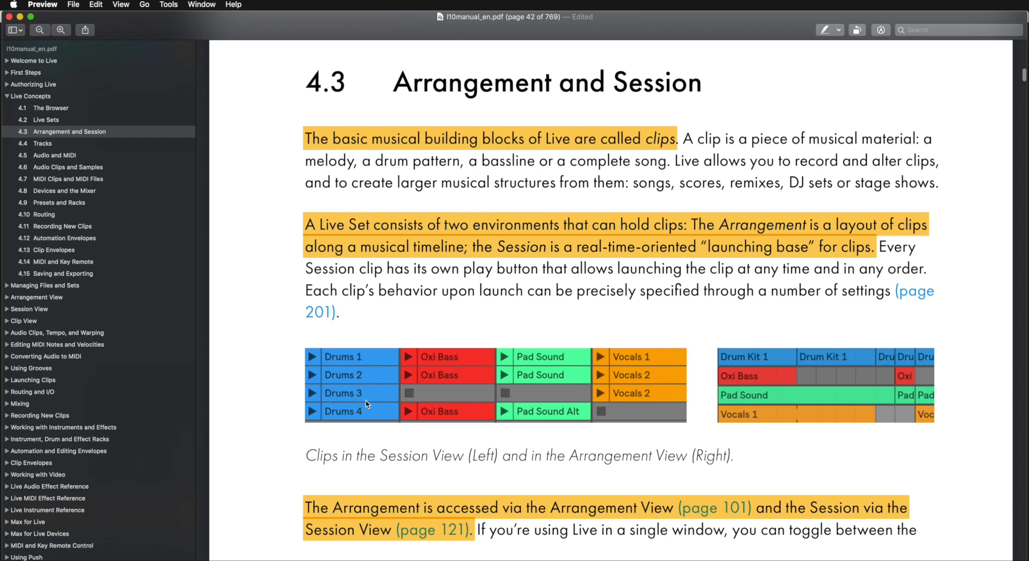
mouse_move(544, 356)
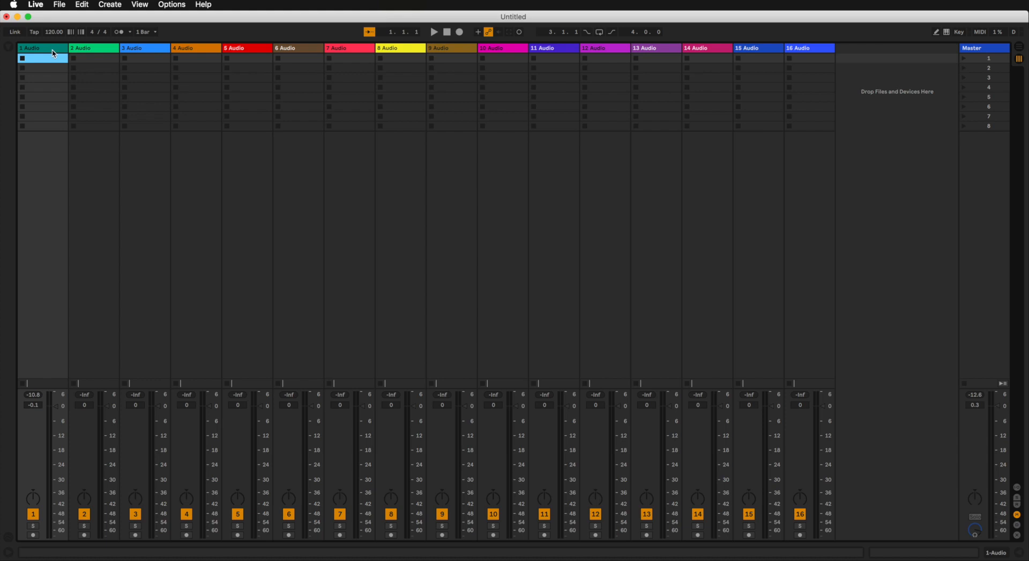
mouse_move(37, 375)
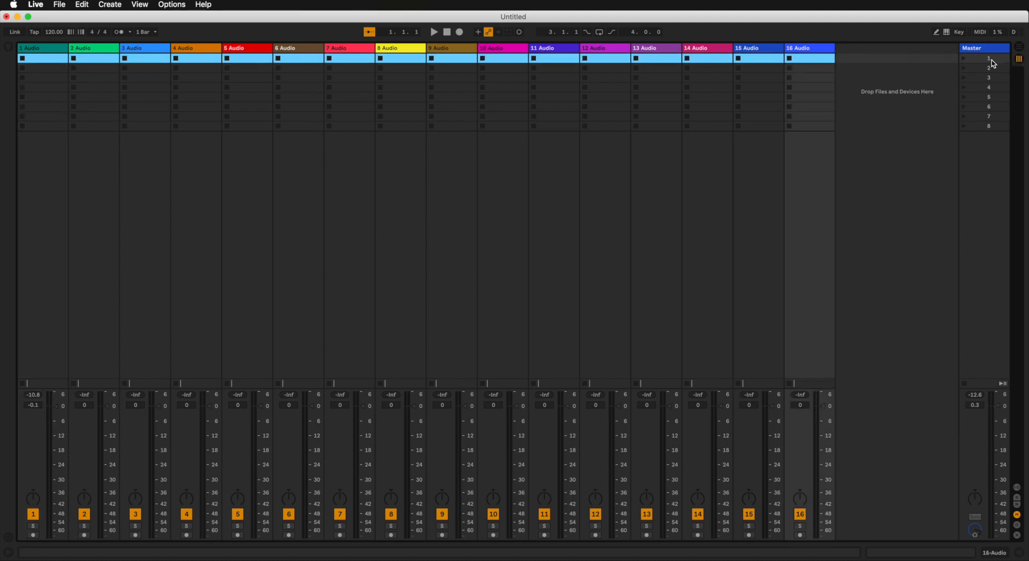
- Rename the first four scenes Intro, Verse, Bridge and Chorus in the Master column
click(983, 58)
text(Verse)
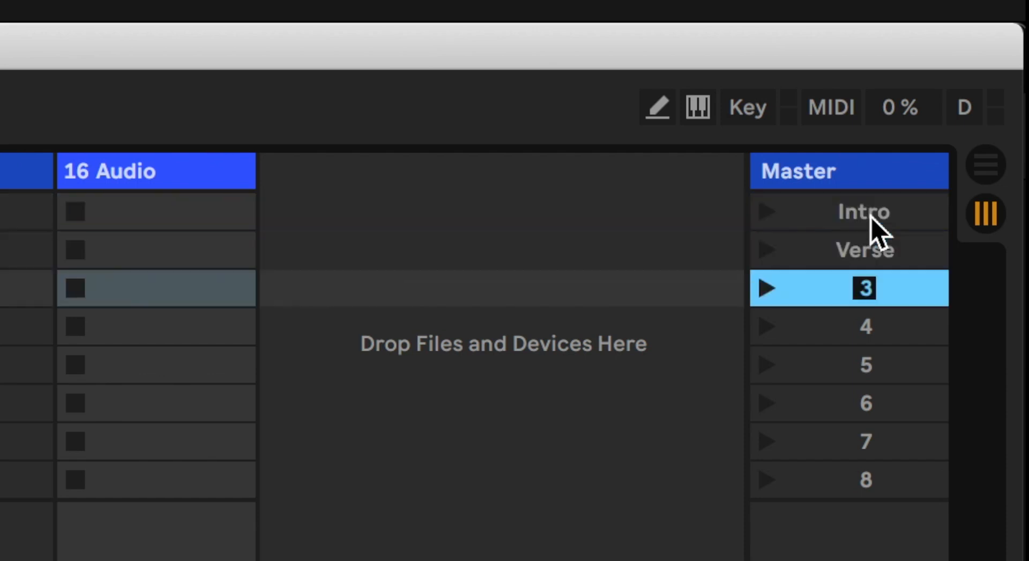
text(Bridge)
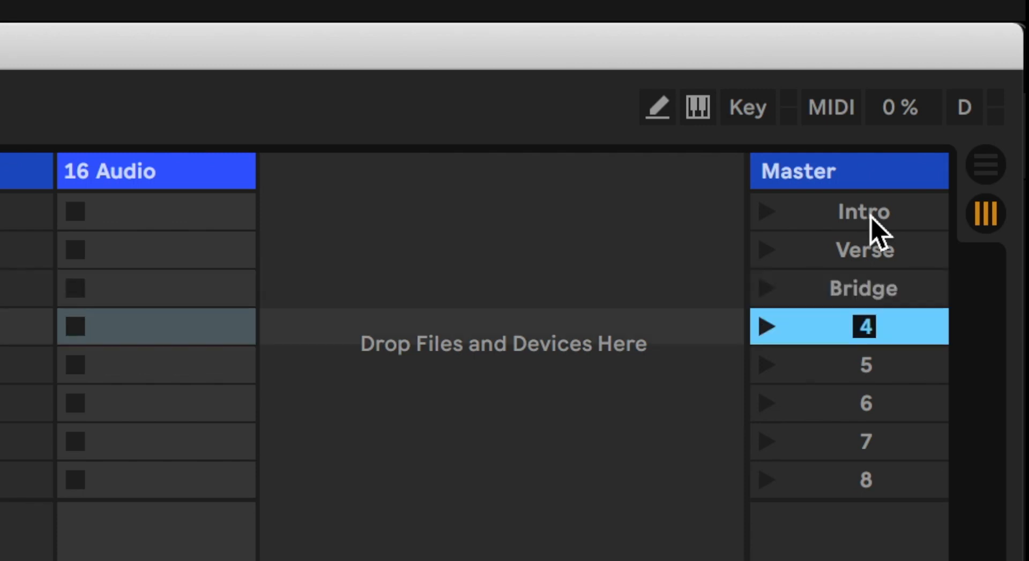
text(Chorus)
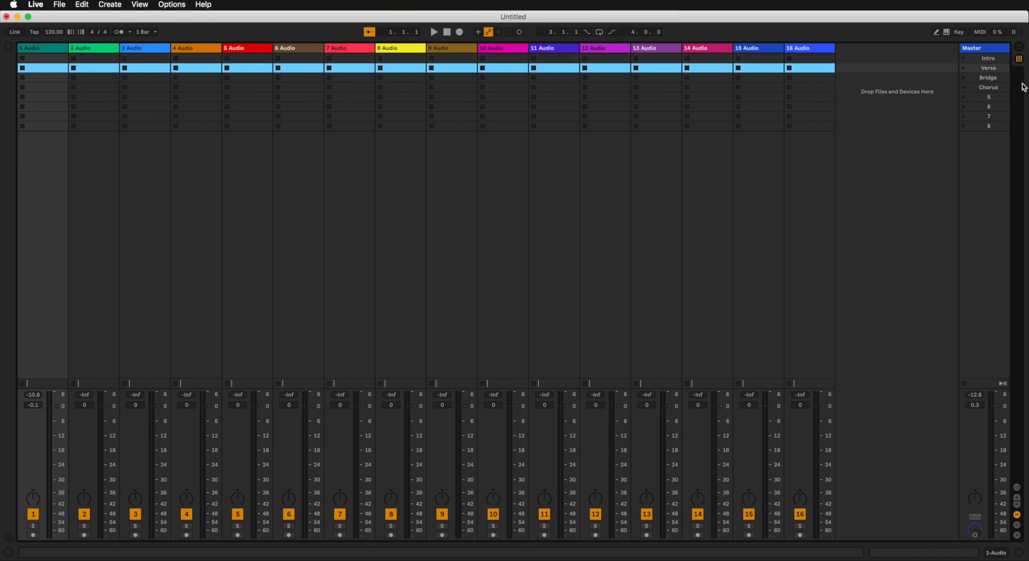
mouse_move(999, 73)
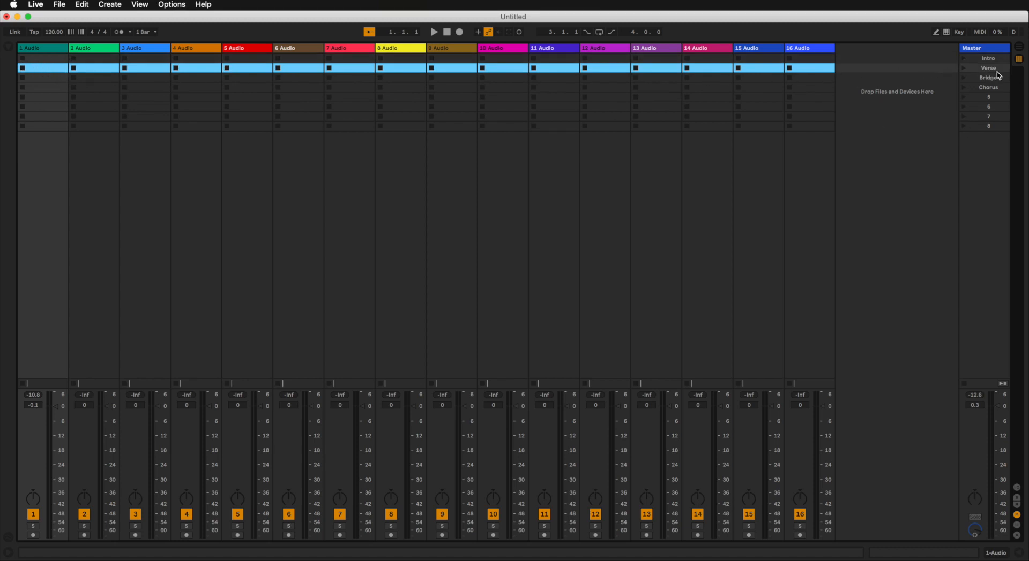
mouse_move(807, 101)
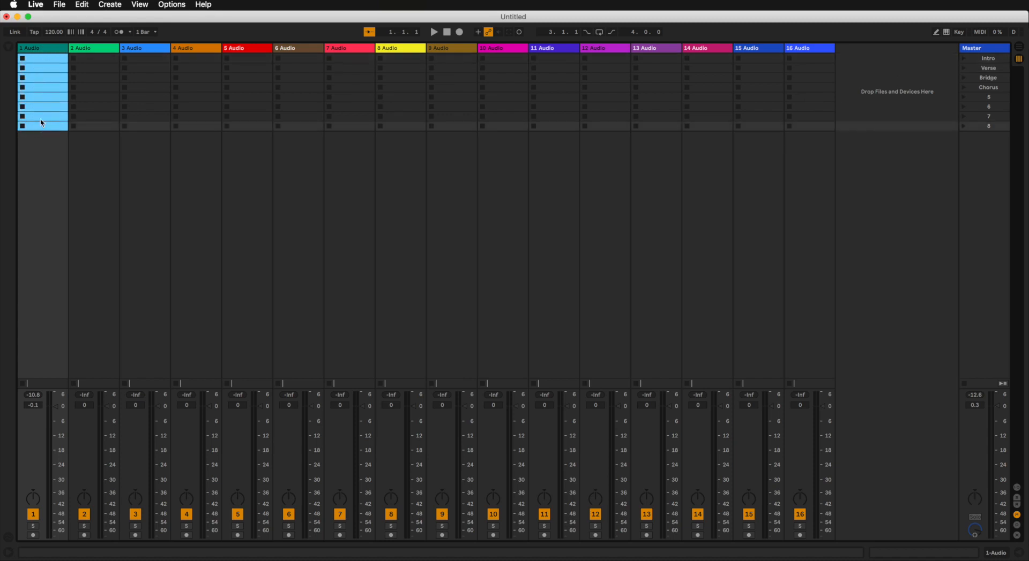
click(48, 58)
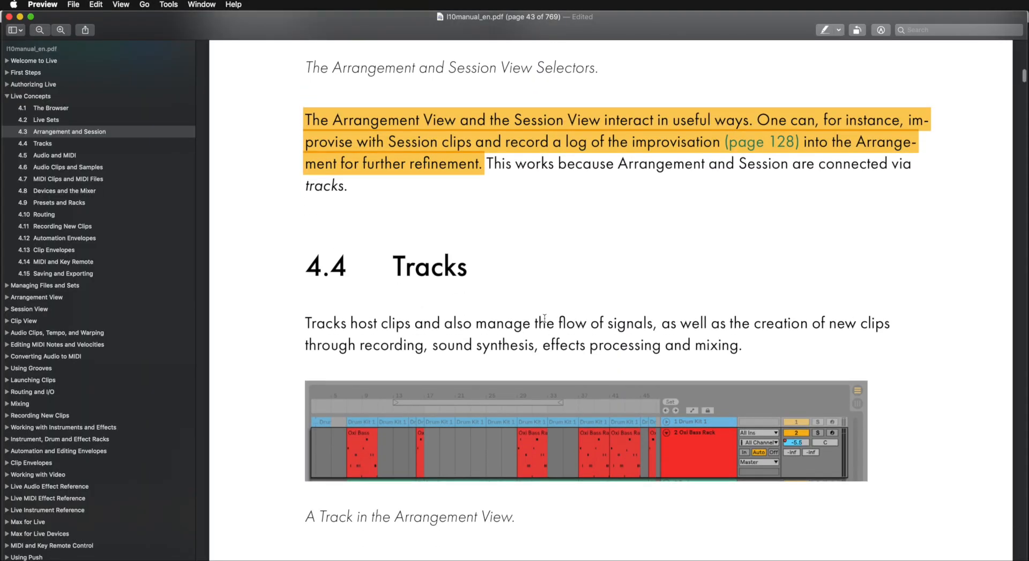
mouse_move(217, 167)
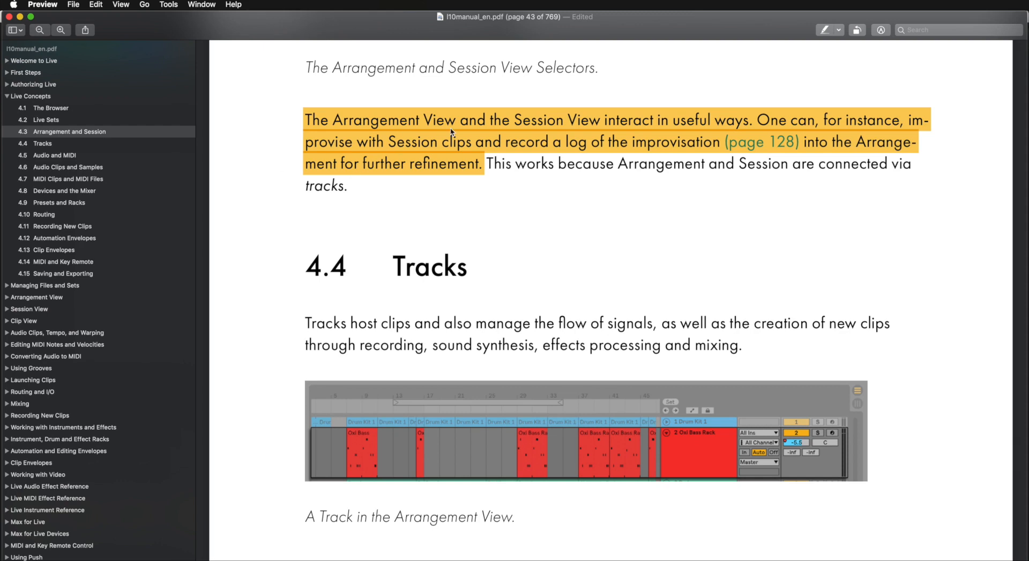
mouse_move(467, 131)
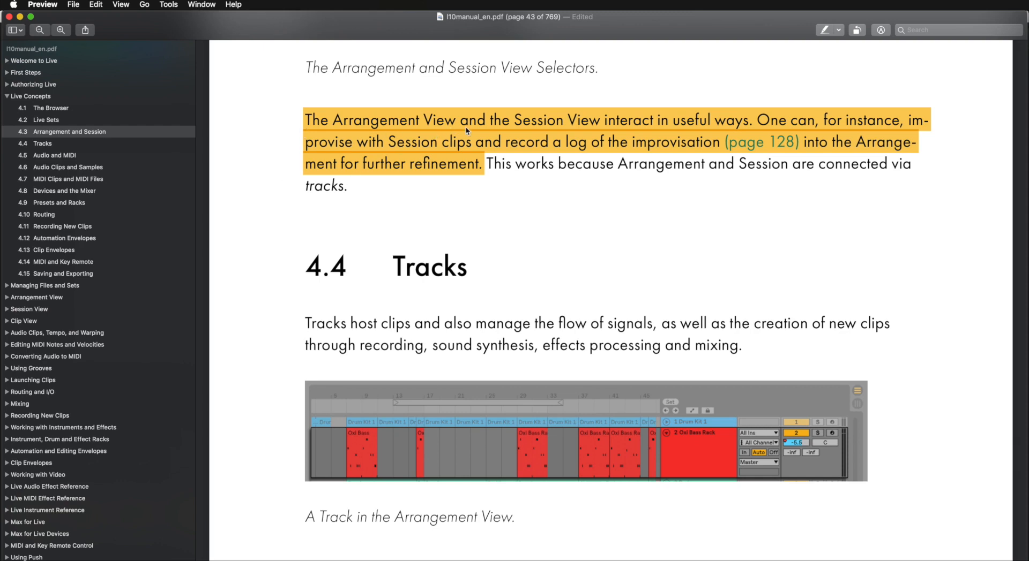
mouse_move(687, 132)
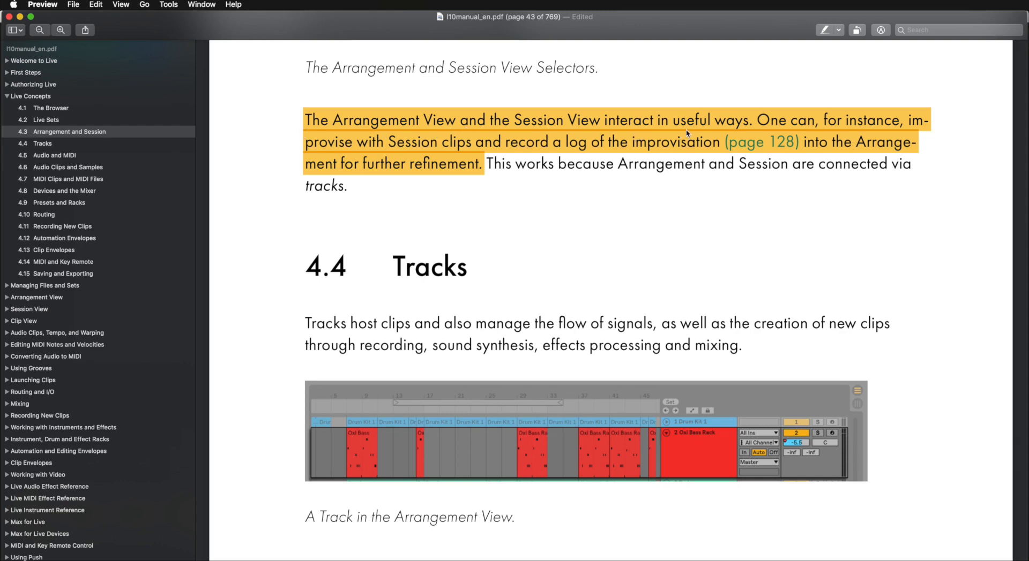
mouse_move(773, 134)
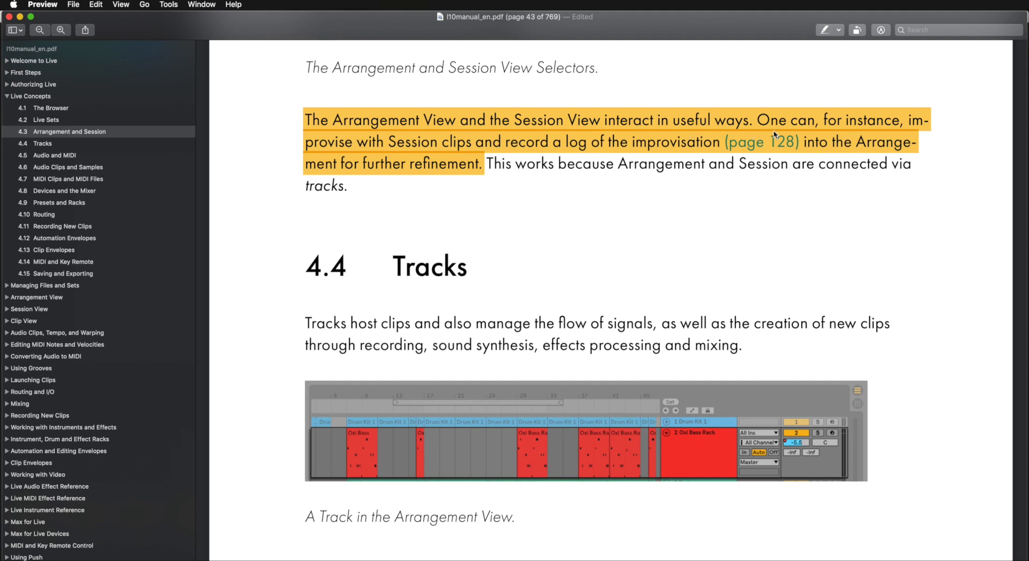
mouse_move(411, 155)
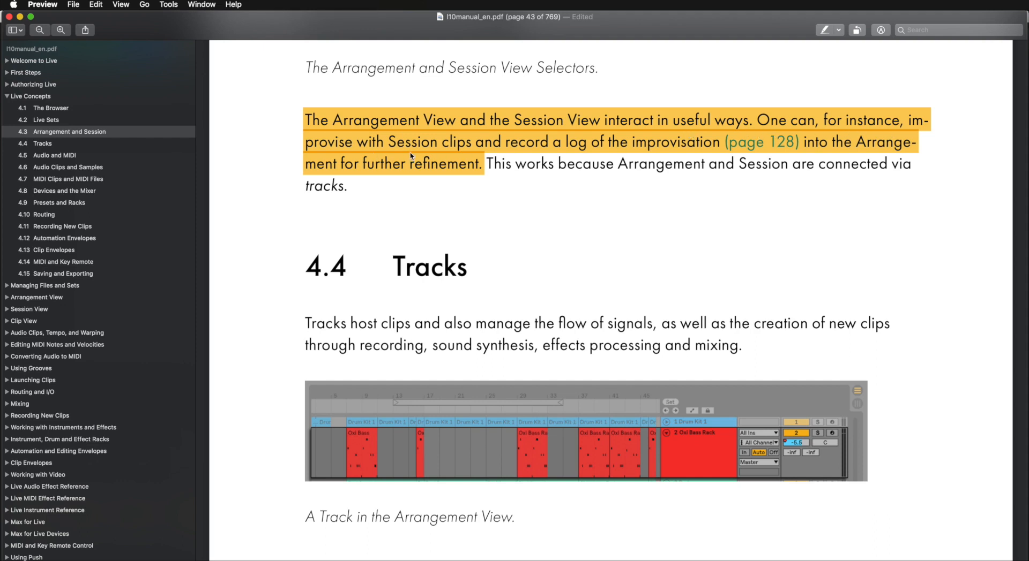
mouse_move(592, 156)
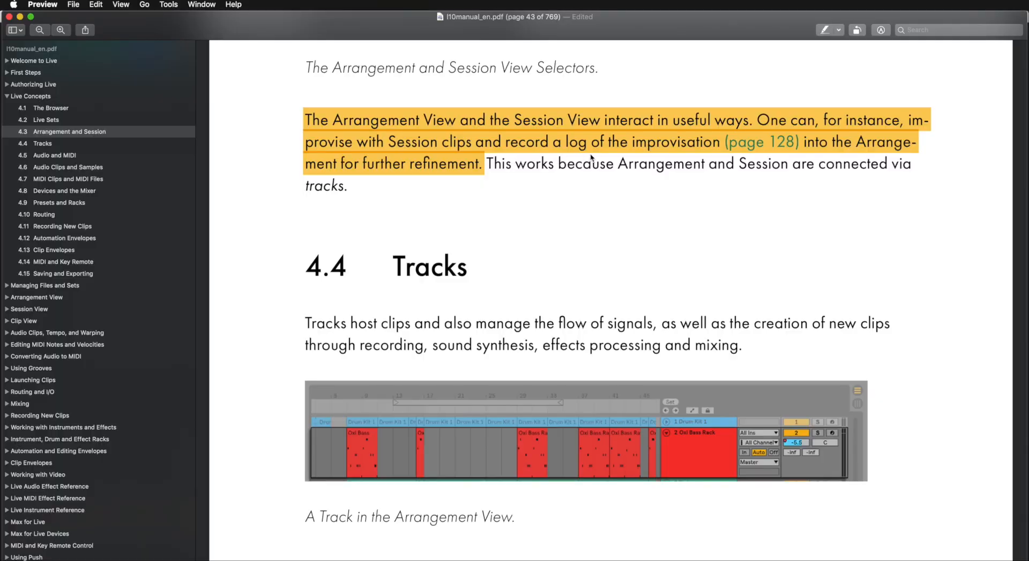
mouse_move(793, 155)
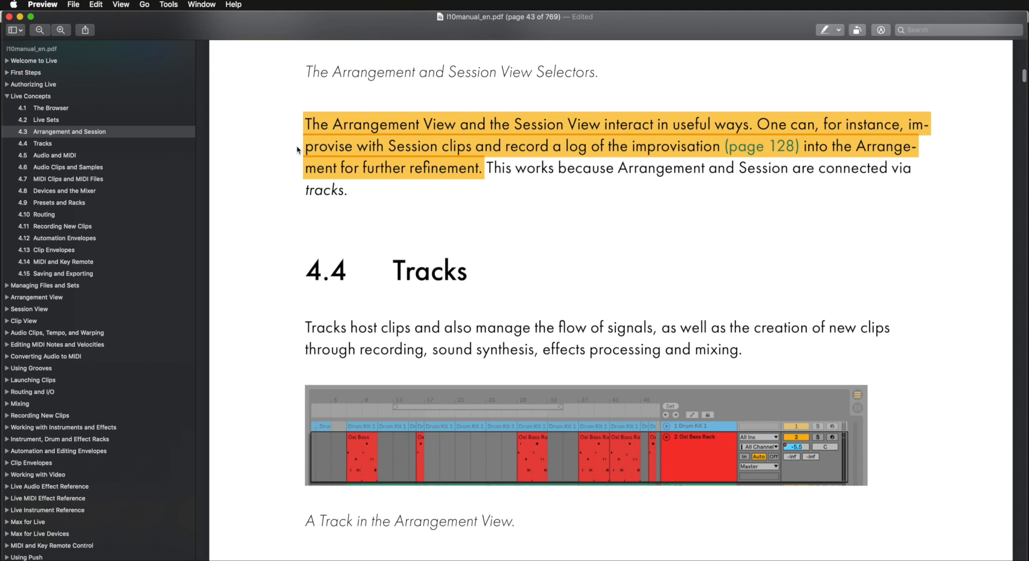
mouse_move(596, 132)
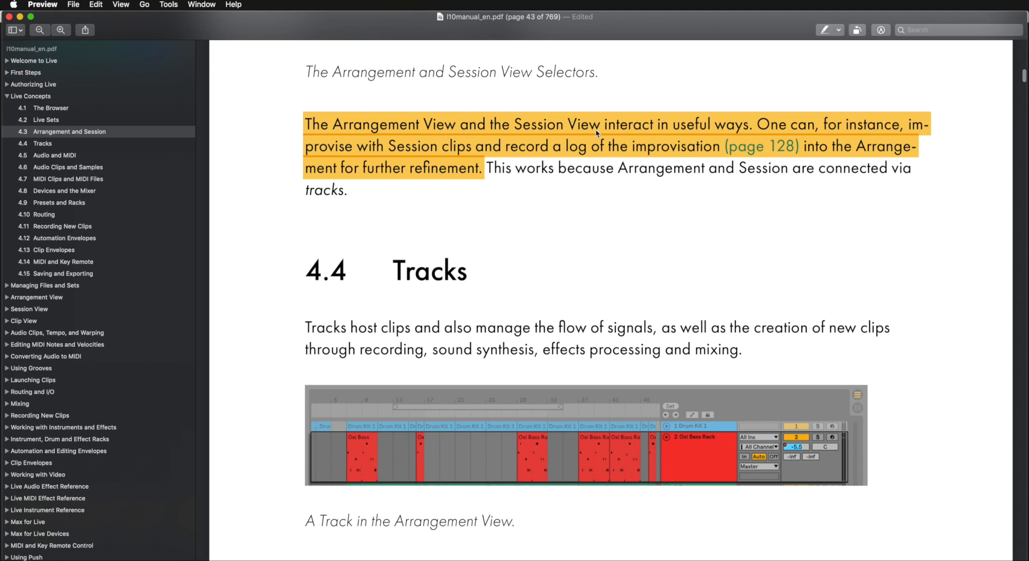
mouse_move(767, 134)
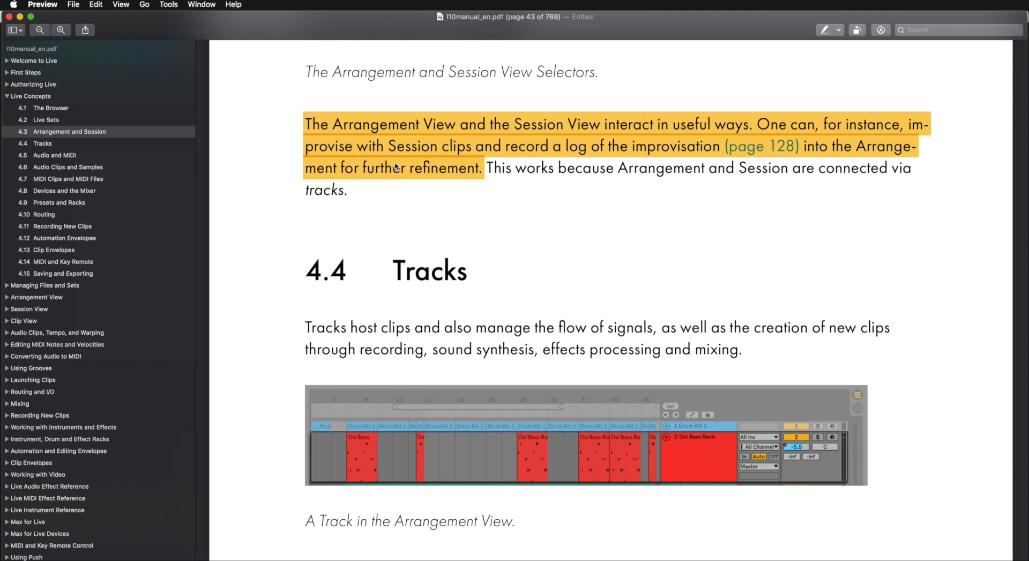
mouse_move(550, 164)
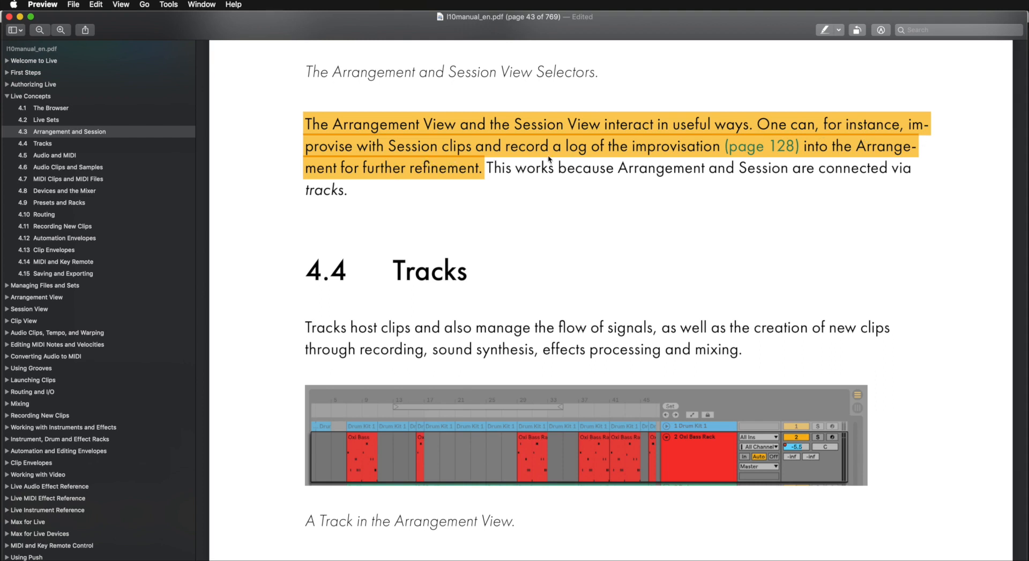
mouse_move(808, 159)
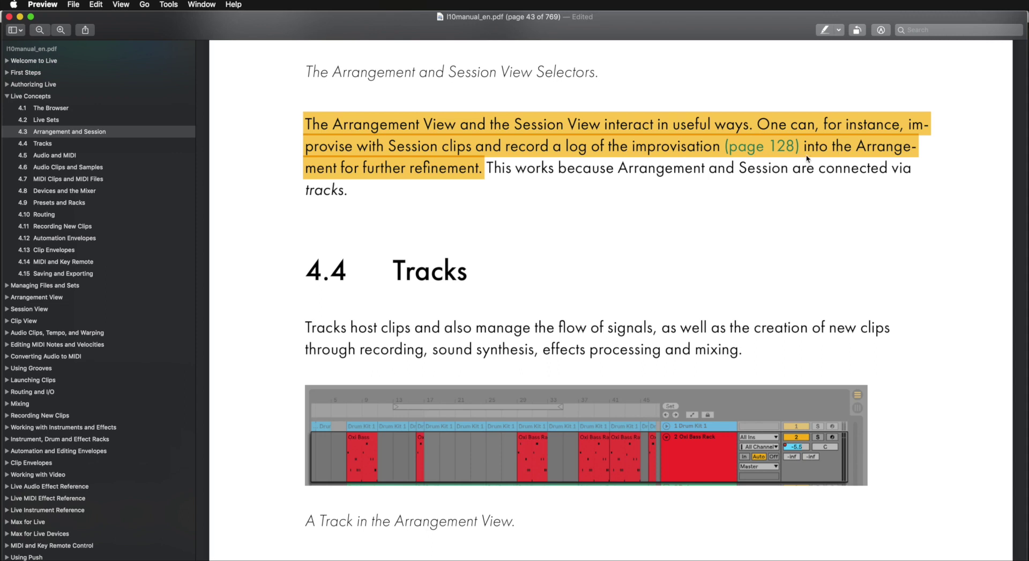
mouse_move(378, 184)
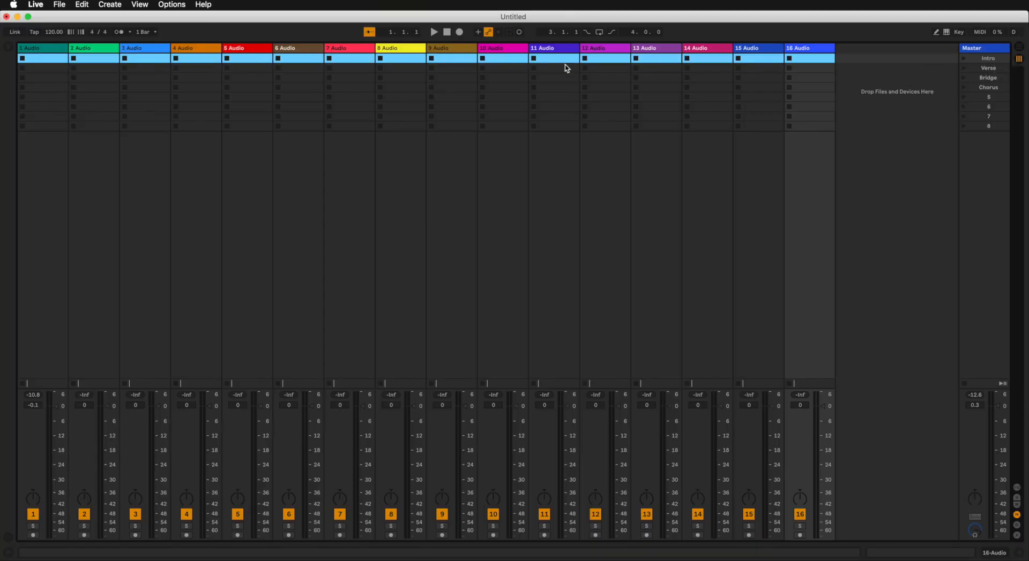
mouse_move(547, 70)
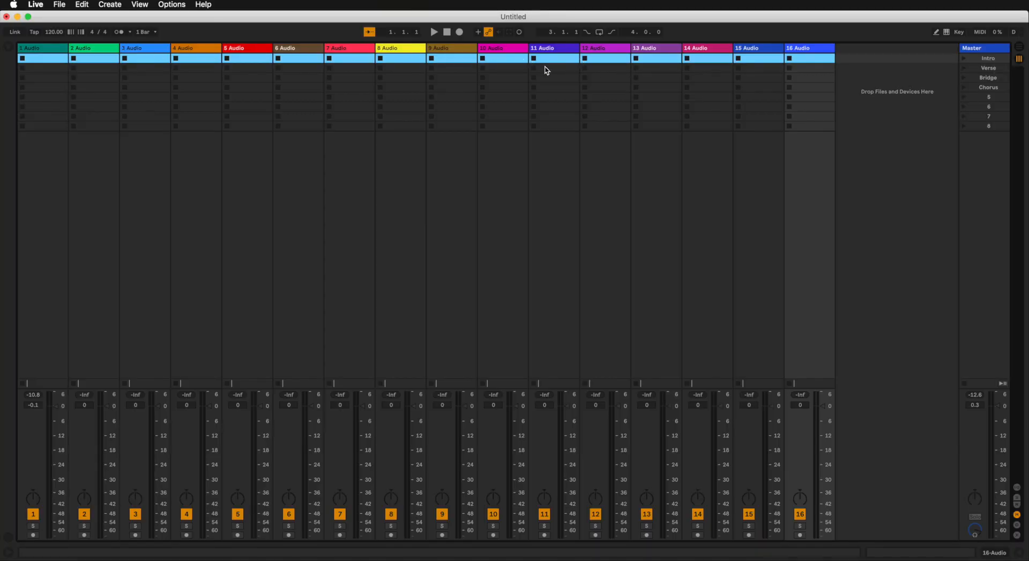